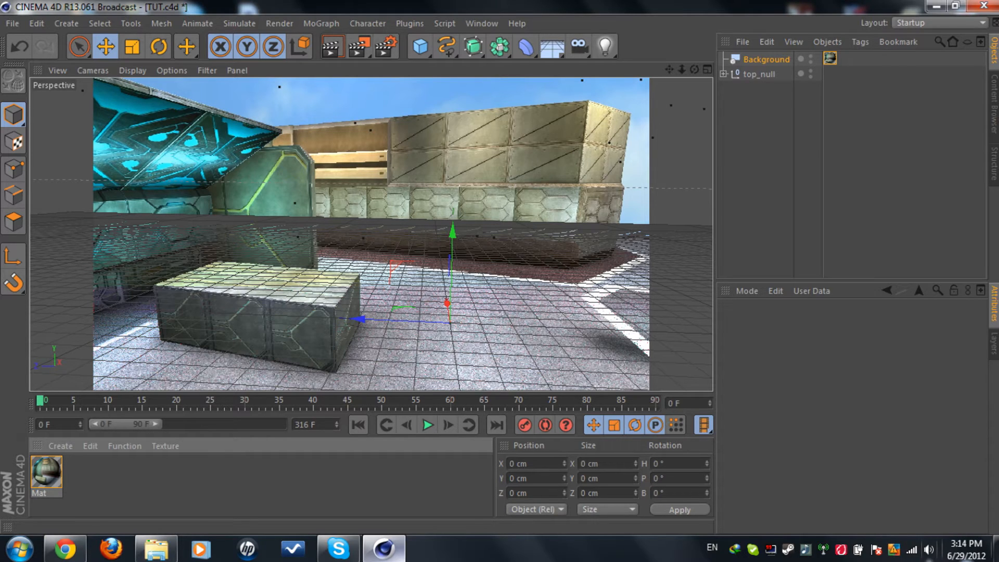
pyautogui.moveTo(969, 555)
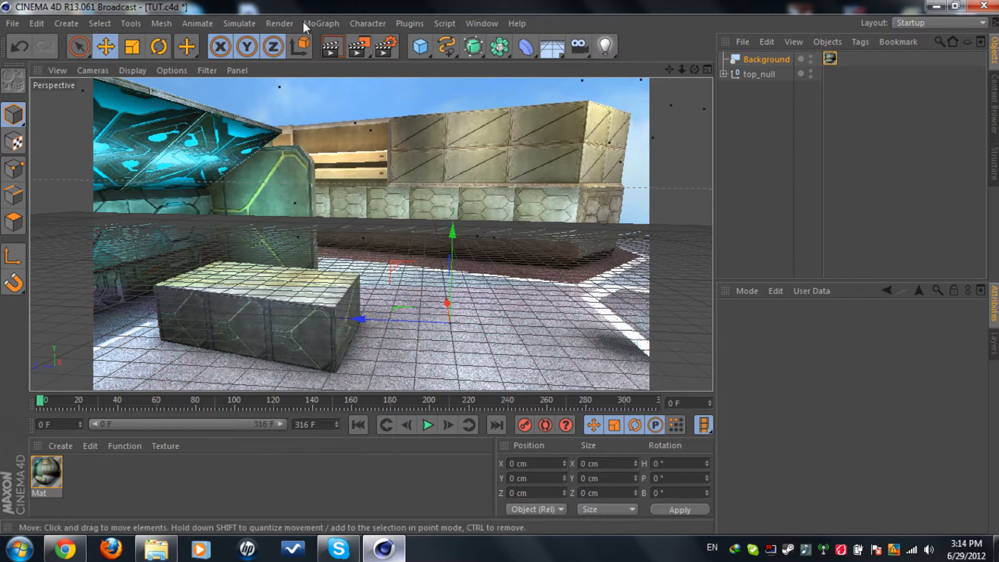
# Step: Add a cube, set Size Z to 120 cm, and move it out to about X 831 cm, Z 78 cm
pyautogui.click(420, 46)
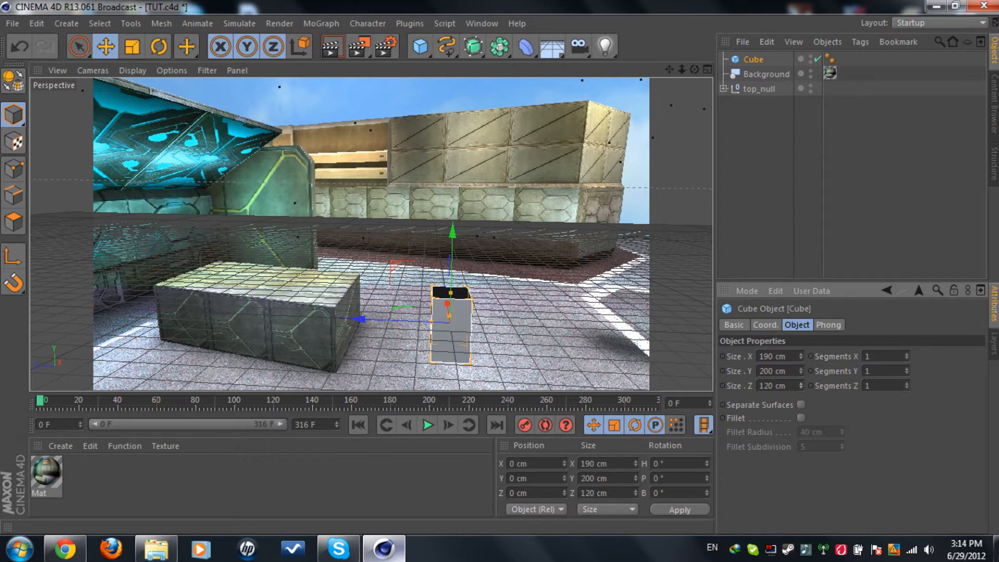
pyautogui.write('120')
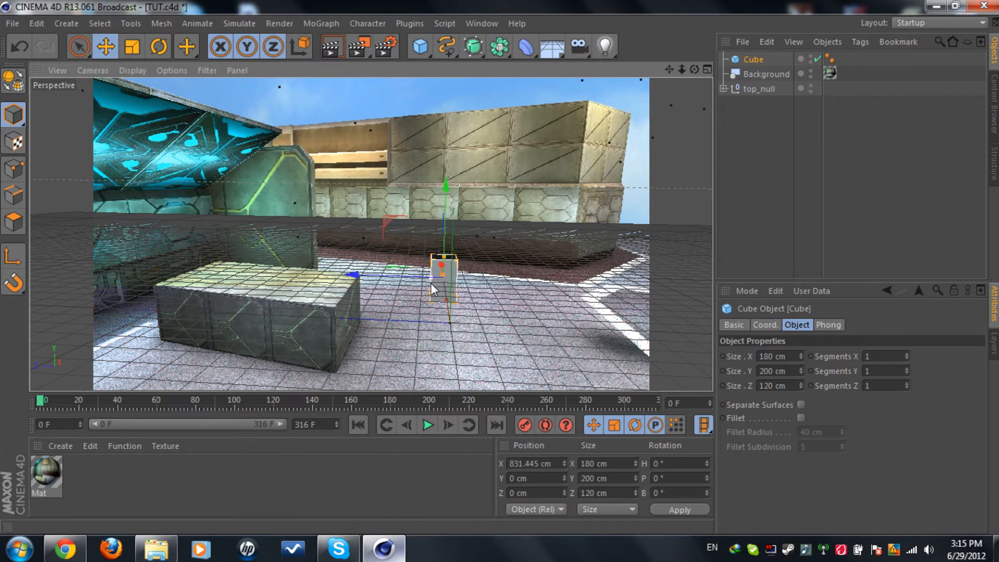
pyautogui.moveTo(436, 287); pyautogui.dragTo(427, 267)
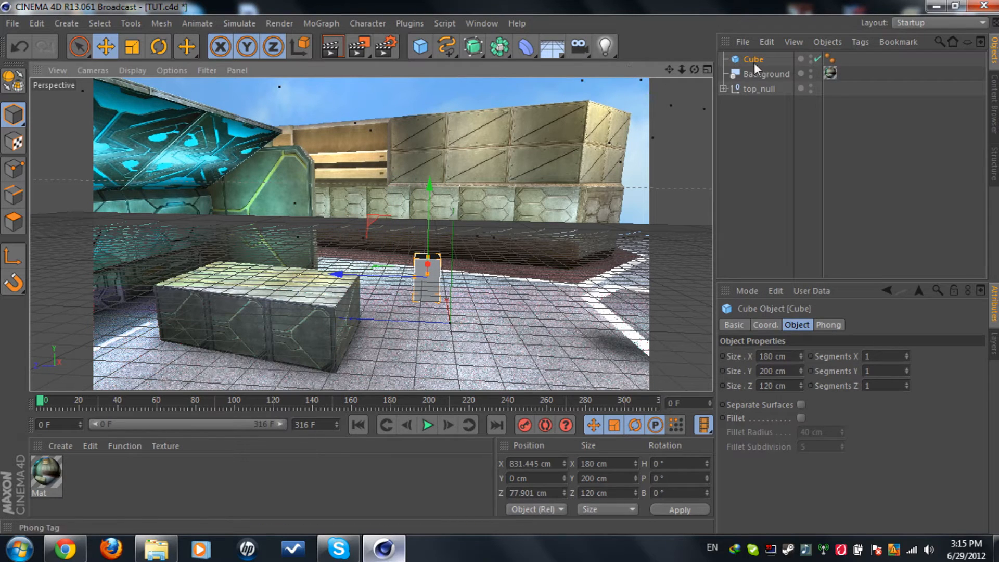
# Step: Add a MoGraph Cloner and make the cube its child so it repeats as three linear copies
pyautogui.click(322, 23)
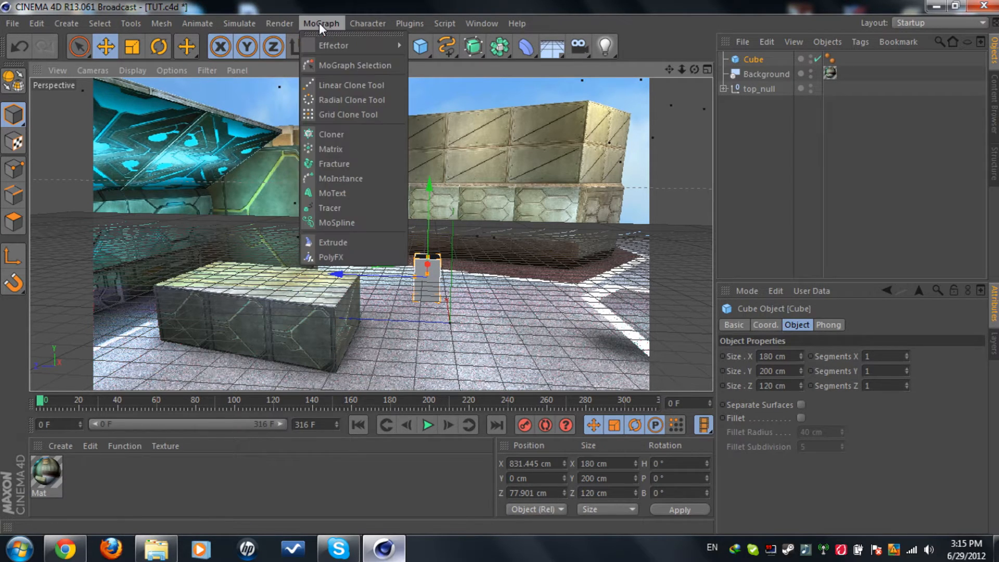
pyautogui.click(331, 134)
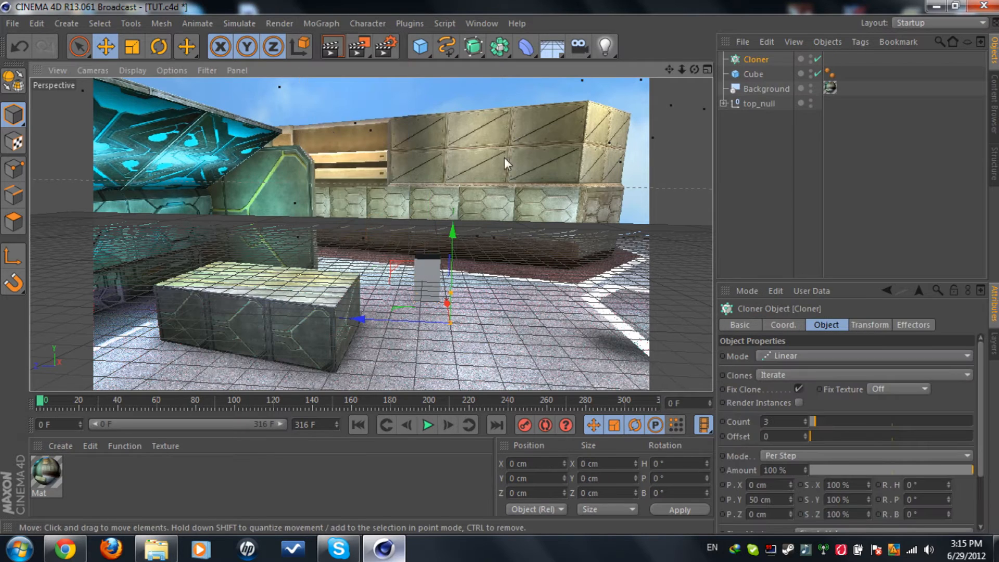
pyautogui.click(756, 59)
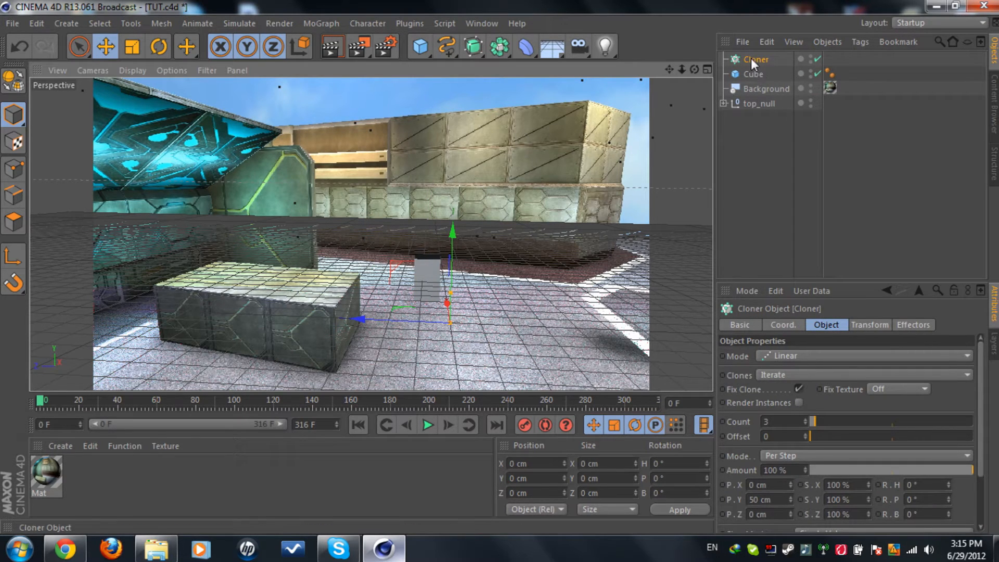
pyautogui.click(754, 74)
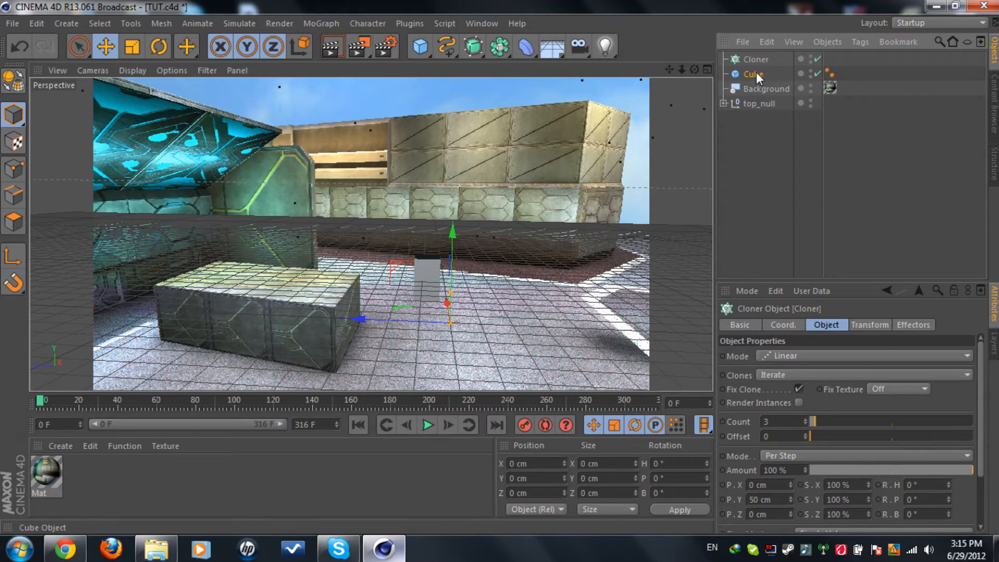
pyautogui.click(755, 74)
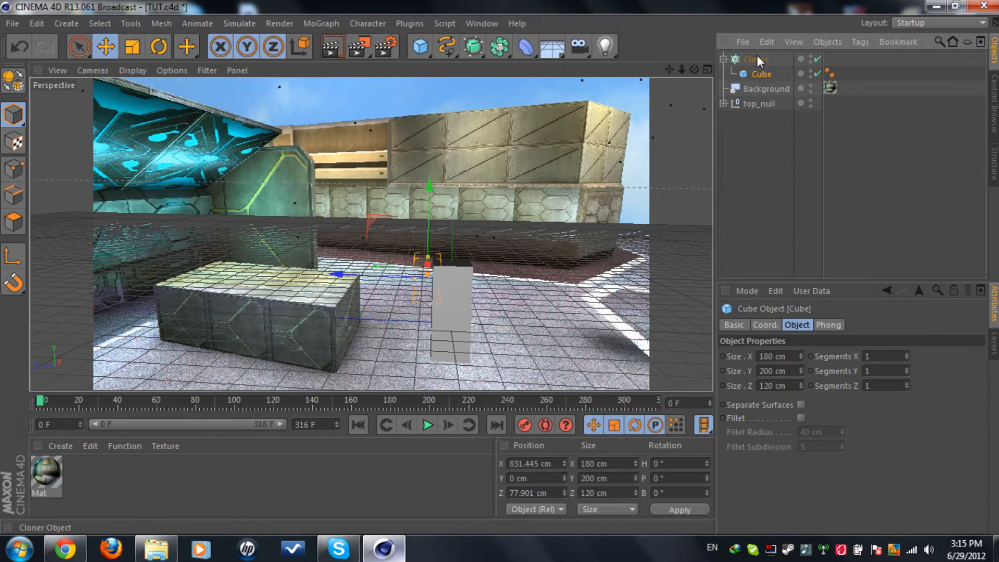
pyautogui.click(756, 59)
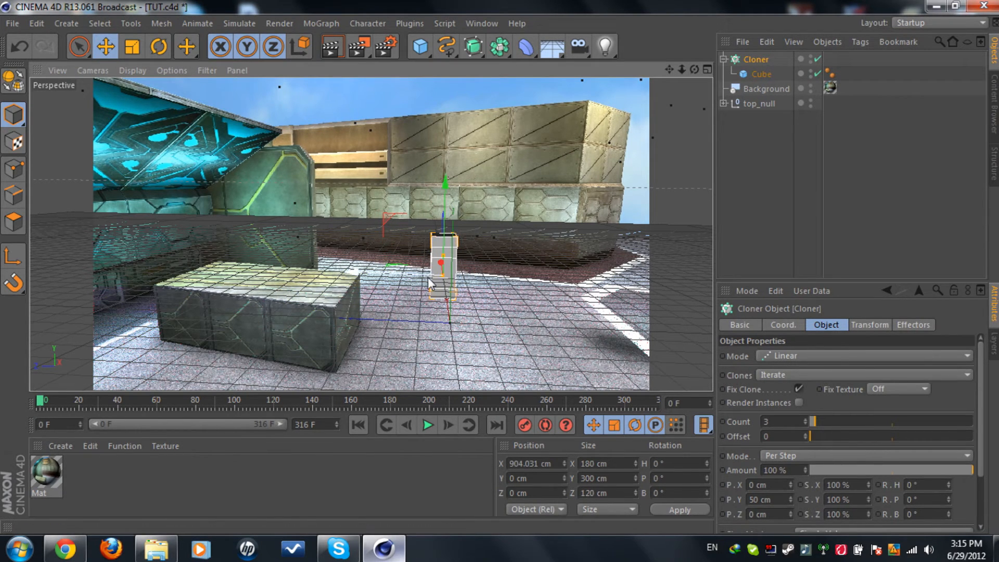
# Step: Set the cloner to 6 copies at P.Z -316 cm, make the cube taller, and settle the row on the ground
pyautogui.moveTo(443, 265); pyautogui.dragTo(382, 268)
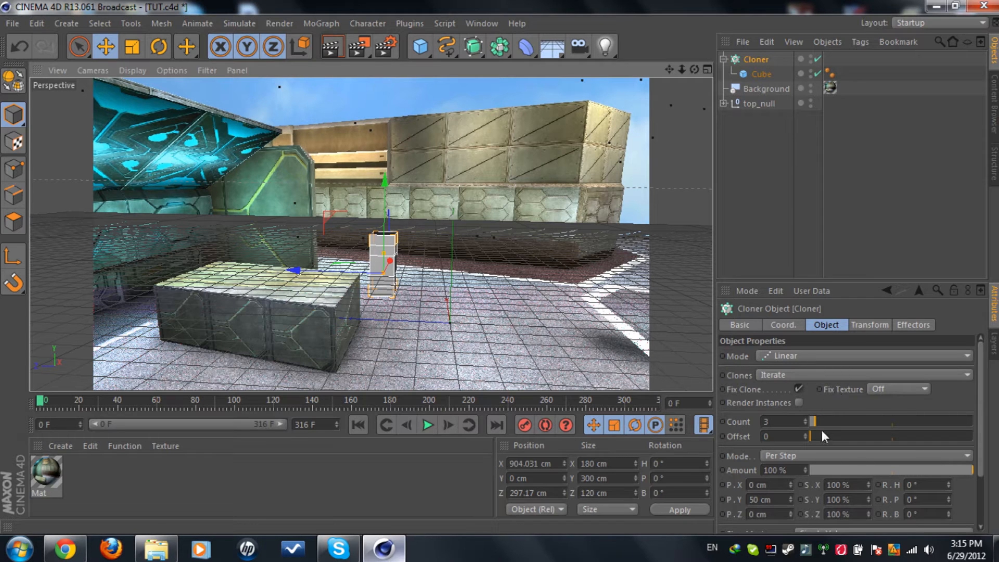
pyautogui.moveTo(790, 357)
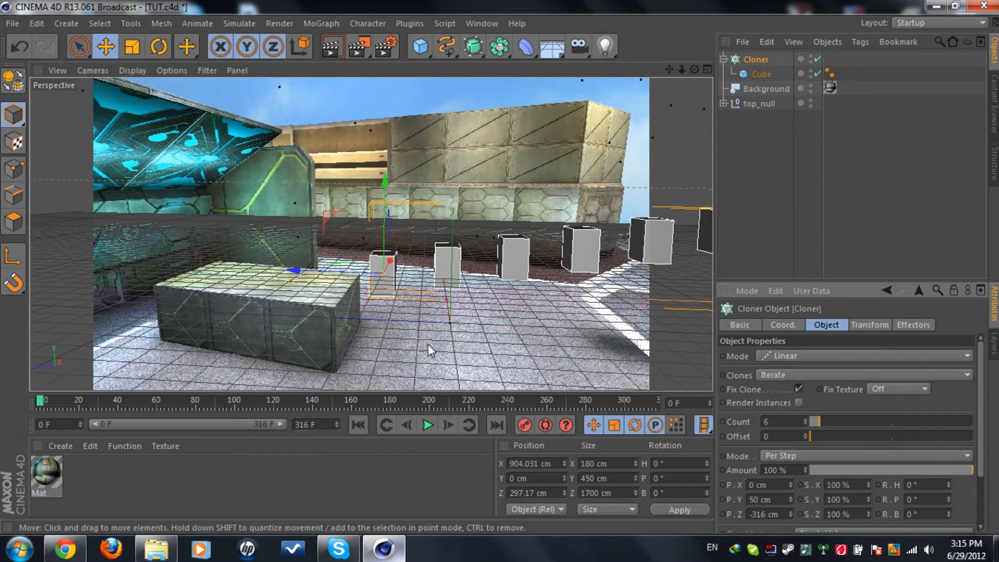
pyautogui.moveTo(397, 264)
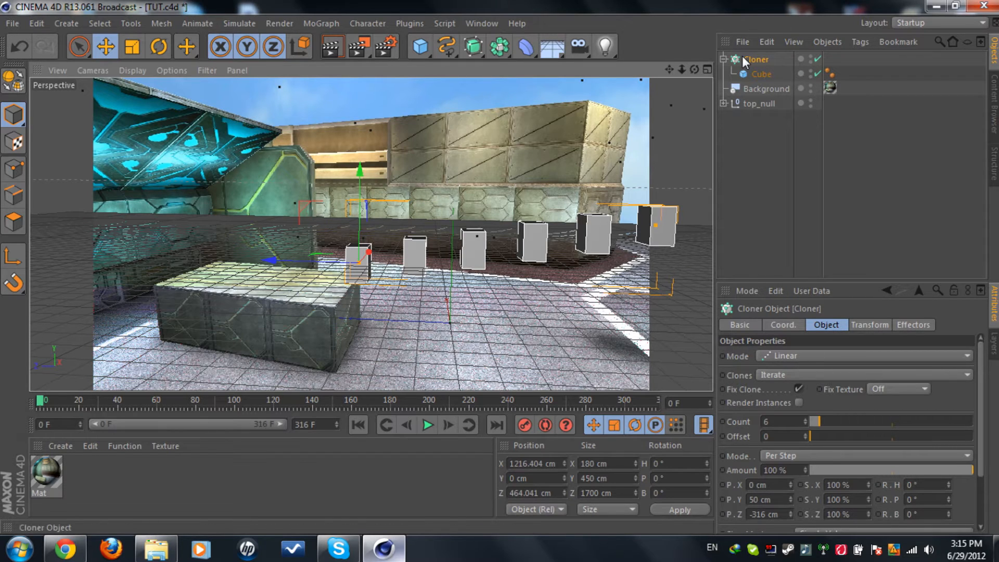
pyautogui.click(761, 74)
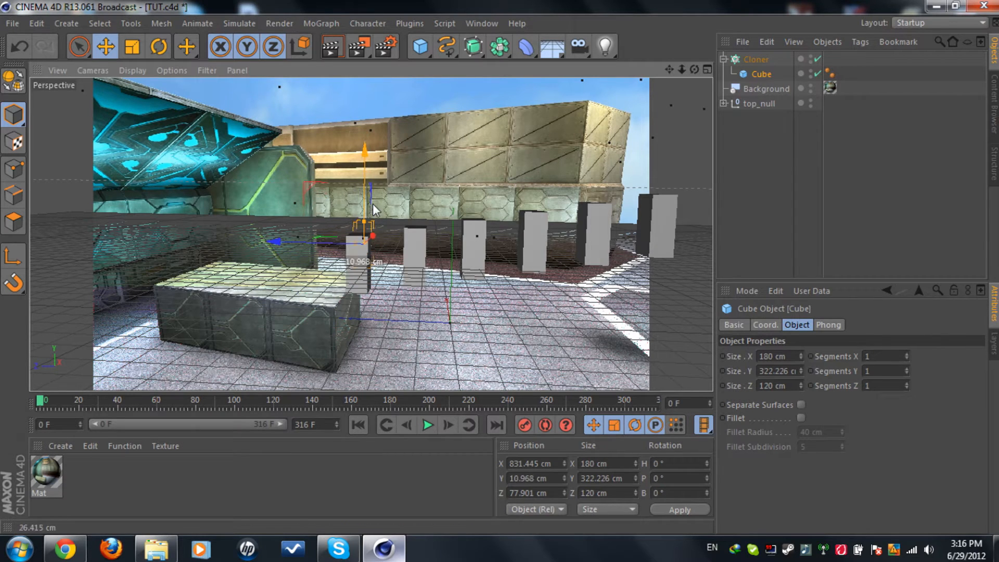
pyautogui.click(757, 58)
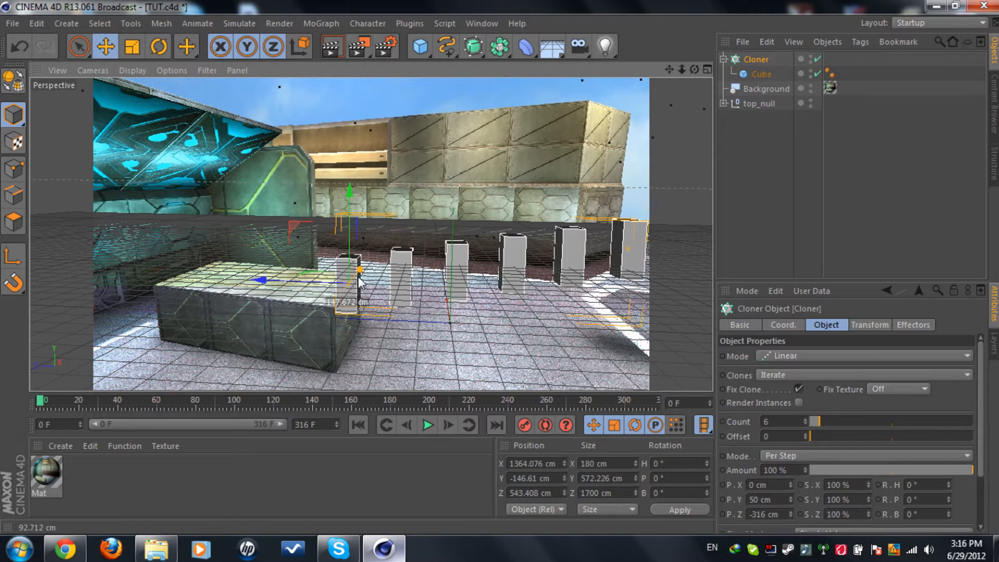
pyautogui.moveTo(357, 280); pyautogui.dragTo(399, 303)
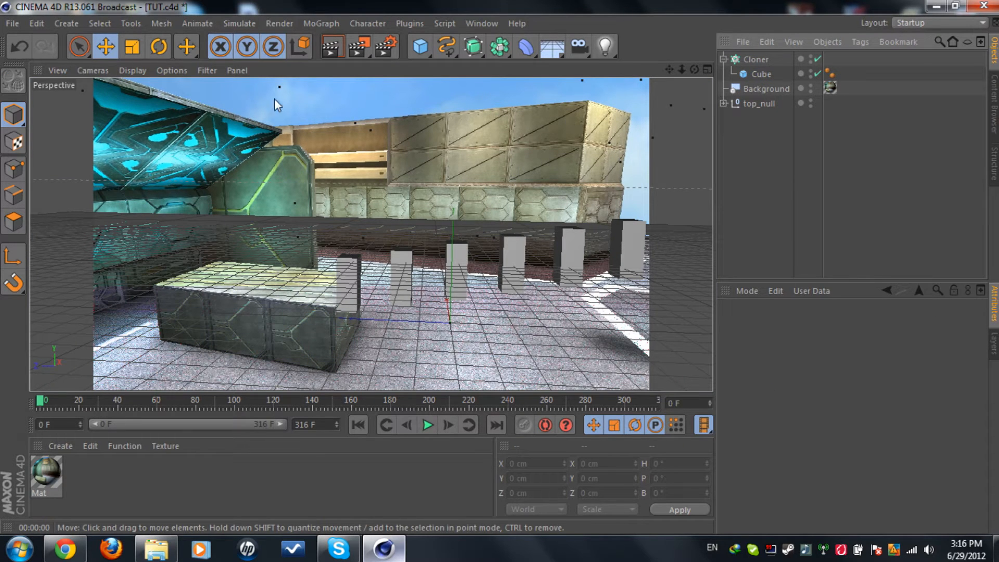
# Step: Add a Floor object, then raise and slightly rotate the cloned row of cubes onto it
pyautogui.click(551, 46)
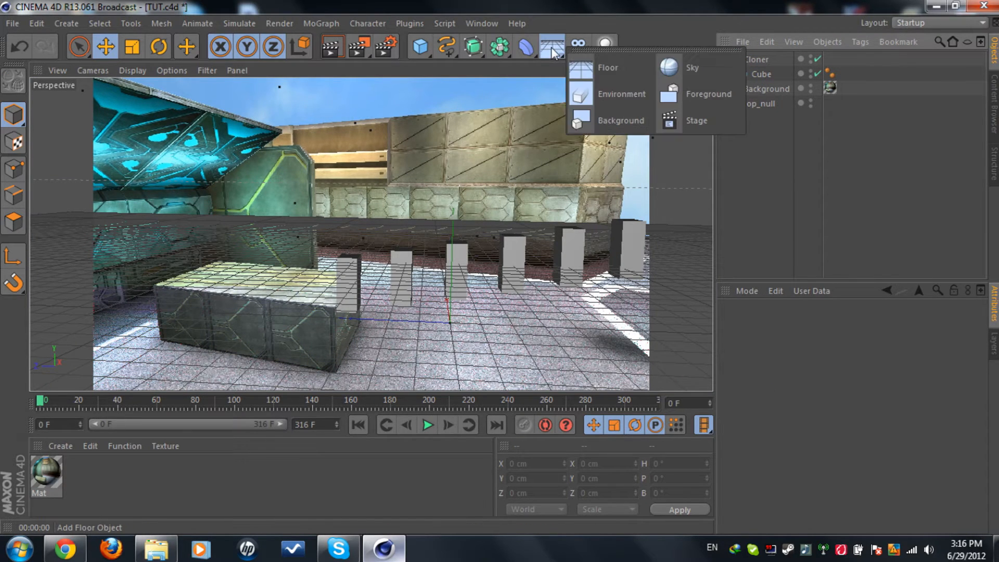
pyautogui.click(607, 67)
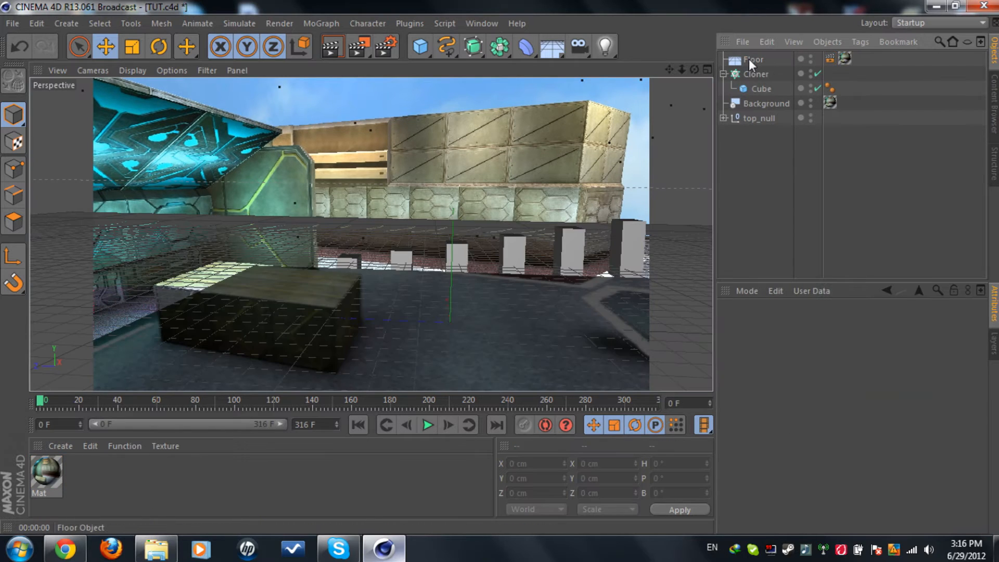
pyautogui.click(756, 74)
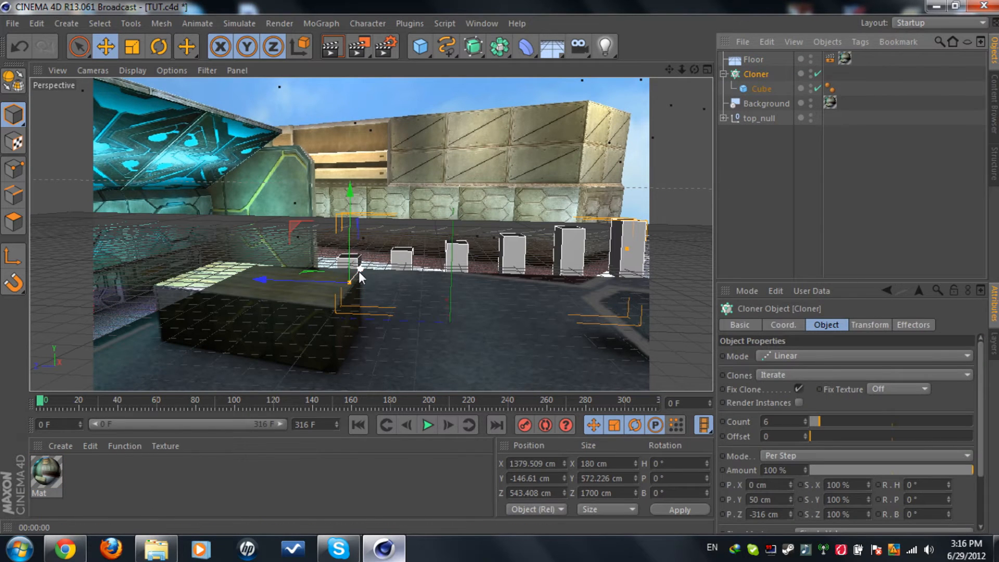
pyautogui.click(158, 46)
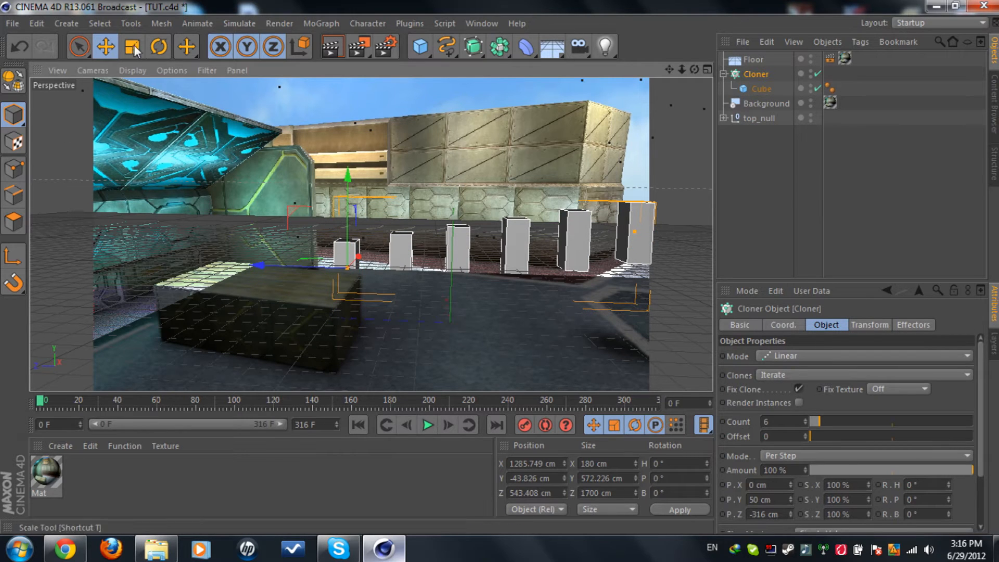
pyautogui.click(753, 58)
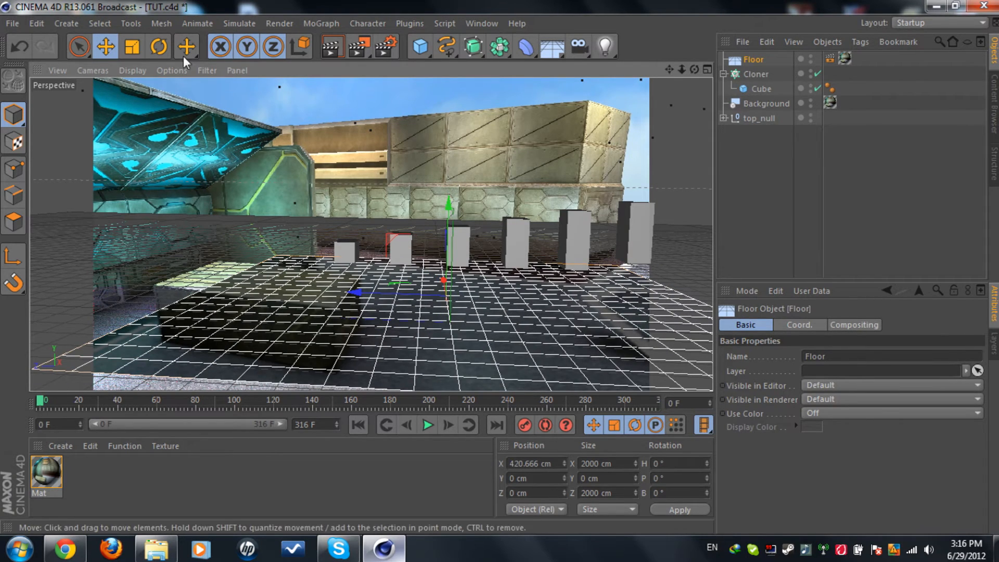
pyautogui.moveTo(768, 56)
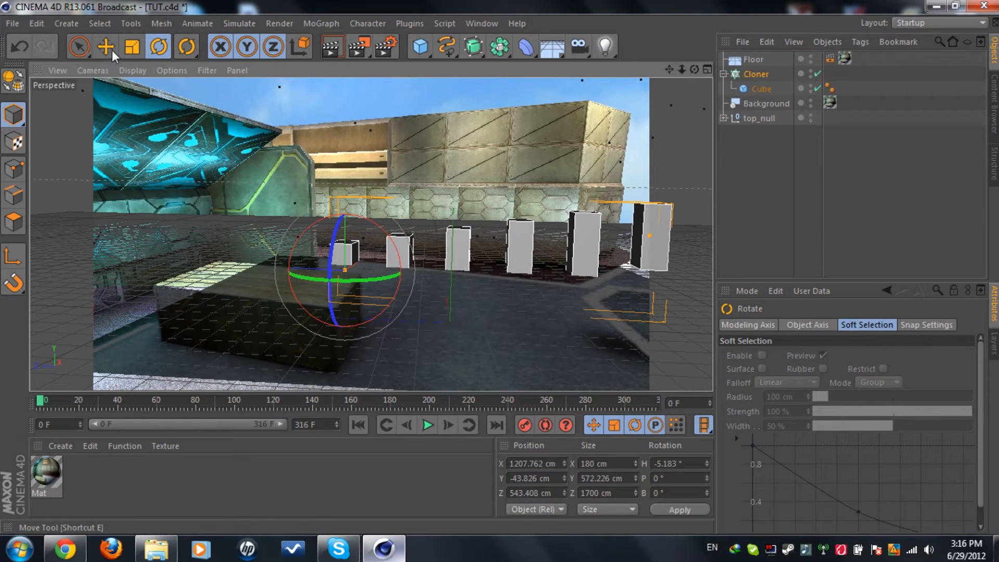
# Step: Reduce the cloner's P.Z spacing to -275 cm so the six cubes sit closer together
pyautogui.click(106, 46)
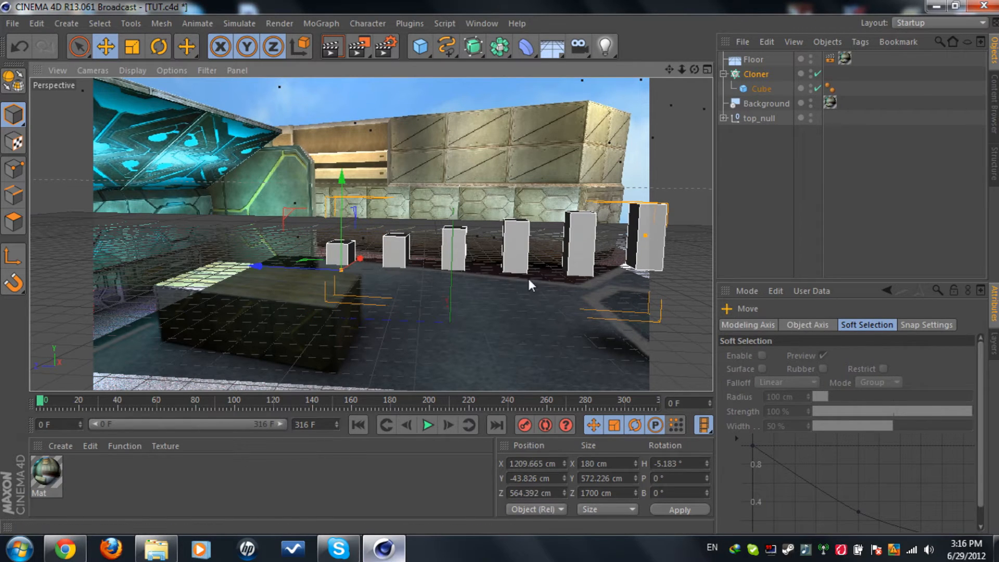
pyautogui.click(747, 325)
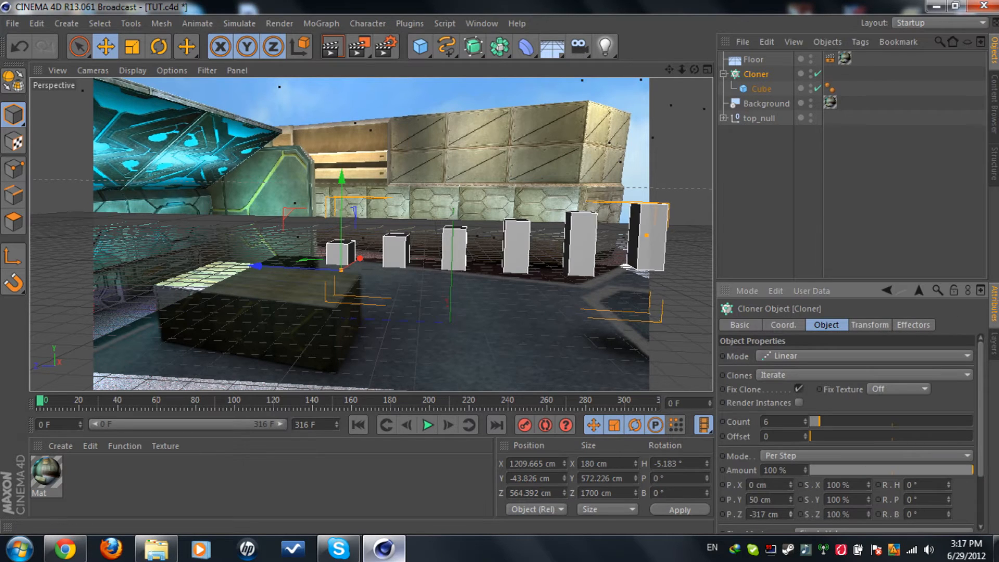
pyautogui.moveTo(765, 514); pyautogui.dragTo(778, 514)
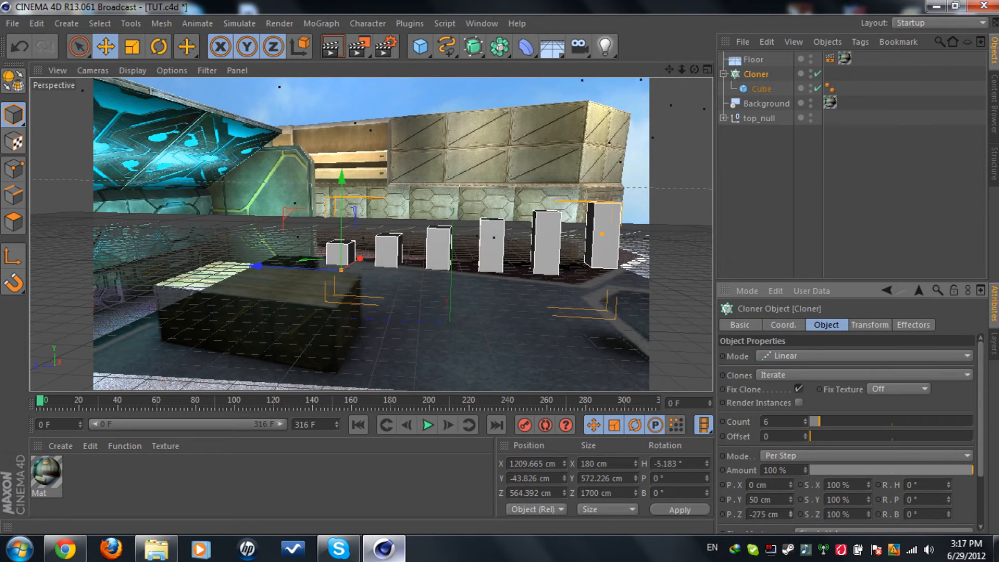
pyautogui.click(762, 89)
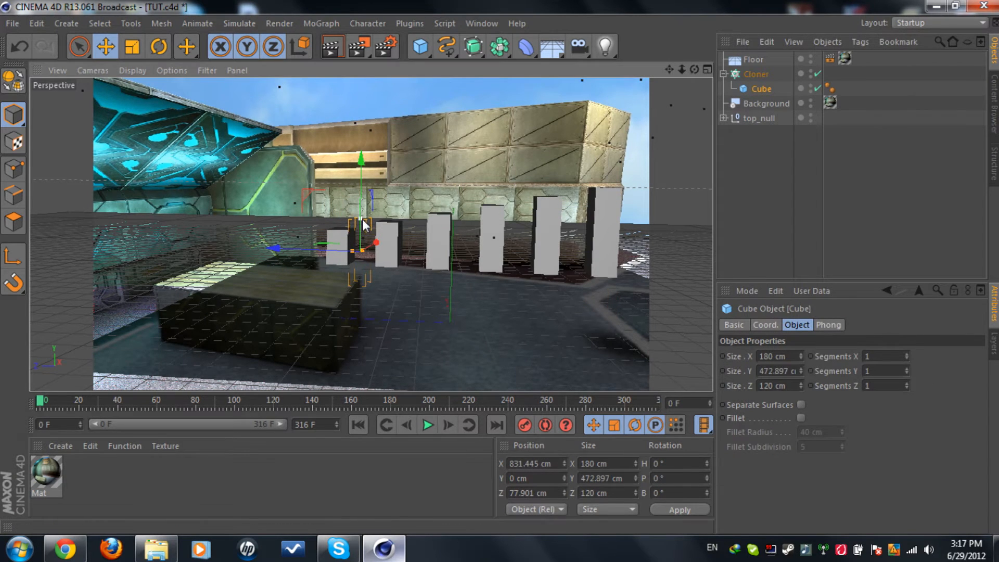
# Step: Move the cloner down onto the ground and rotate it about -8.5° on H
pyautogui.click(756, 74)
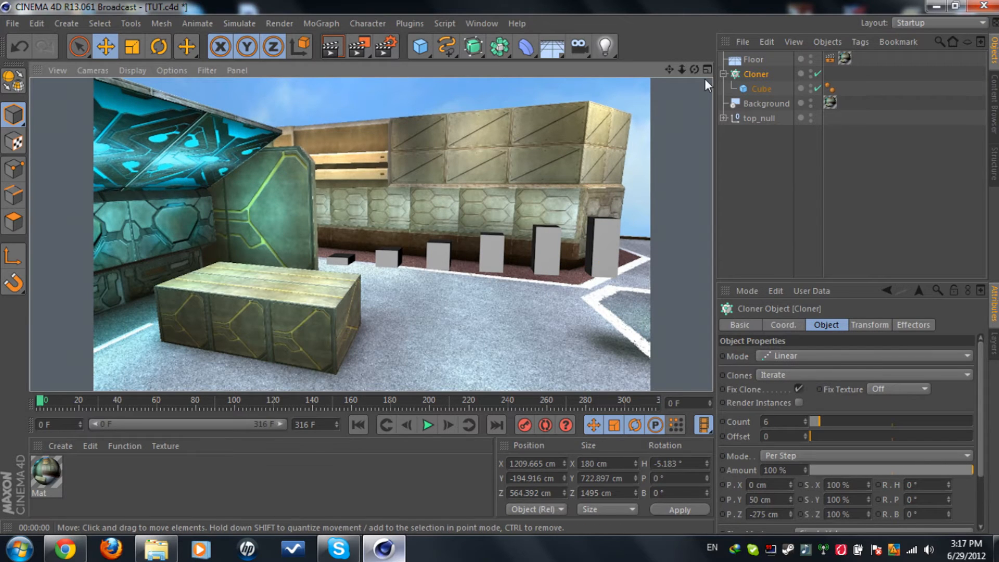
pyautogui.click(158, 46)
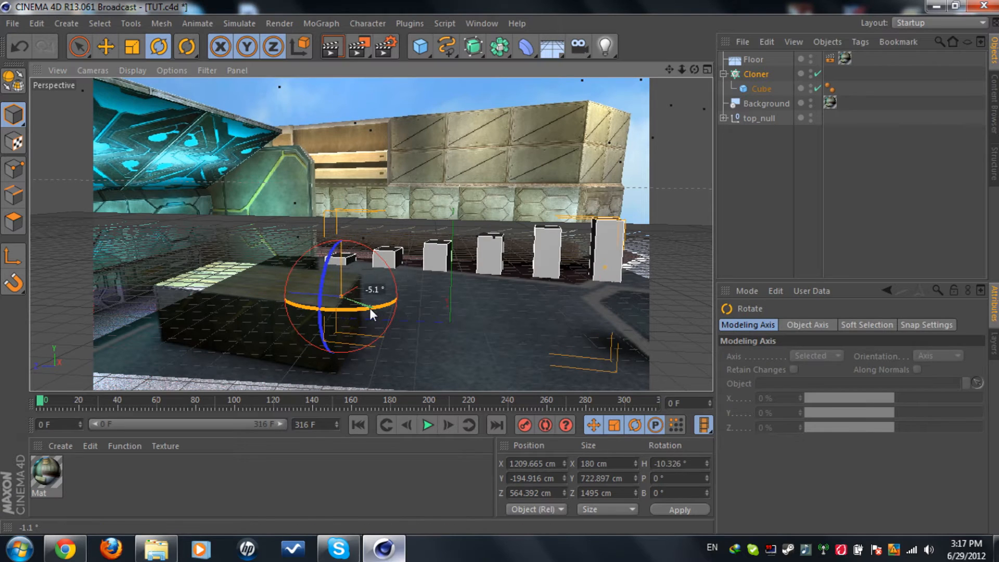
pyautogui.click(132, 69)
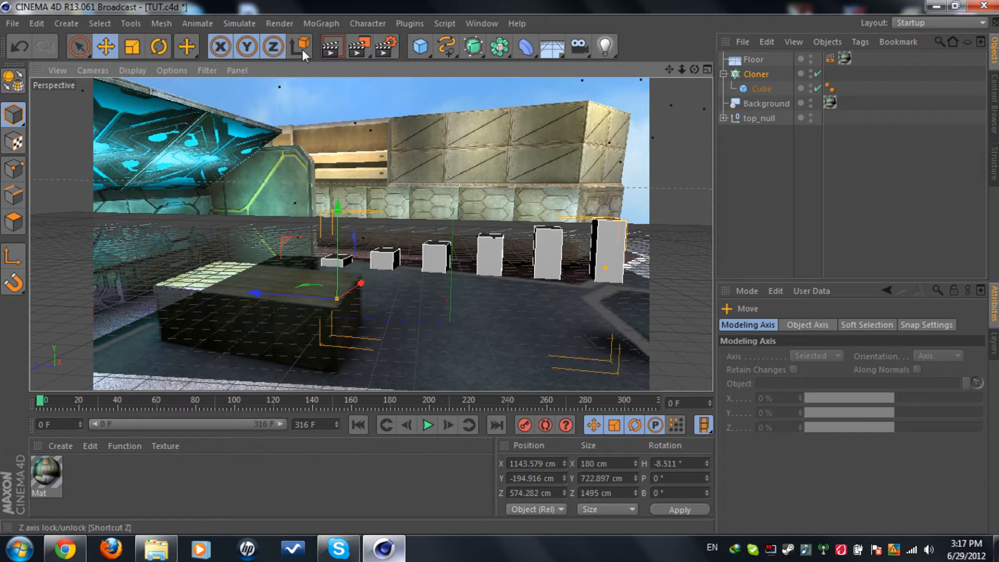
pyautogui.click(756, 74)
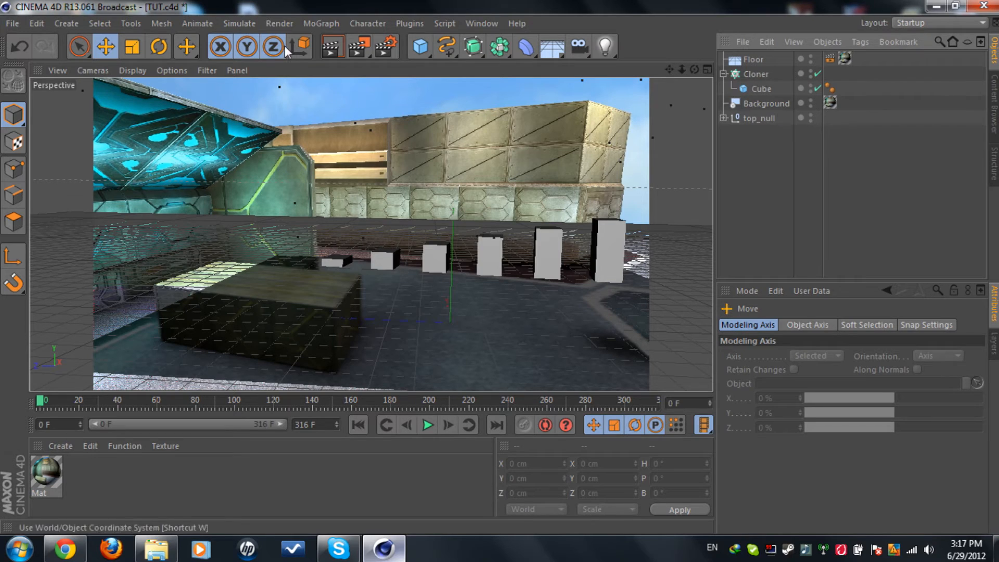
# Step: Add a Sound effector and load 26_Talkbox_(Camo_&_Krooked_Remix).mp3, copying it into the document path
pyautogui.click(321, 23)
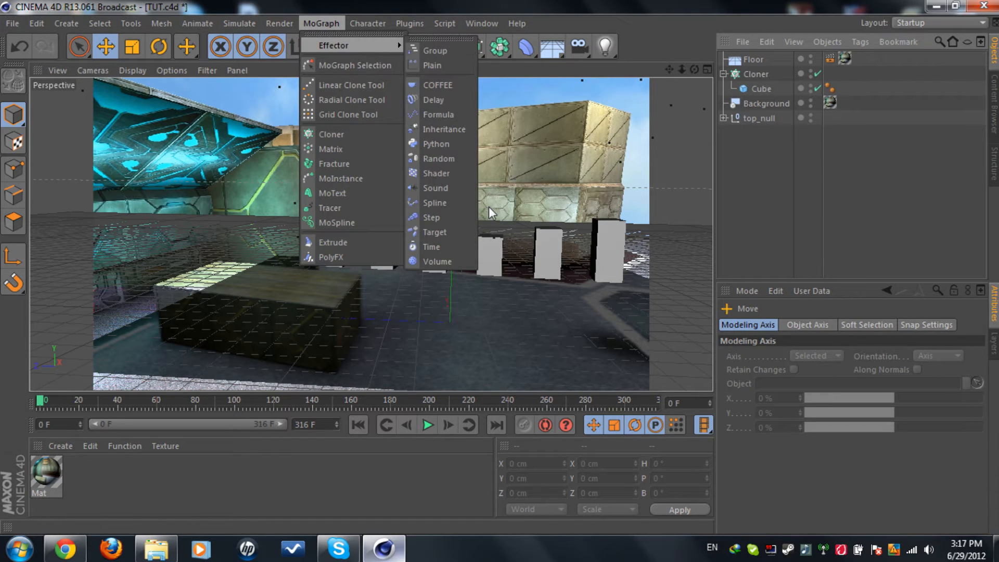
pyautogui.click(435, 188)
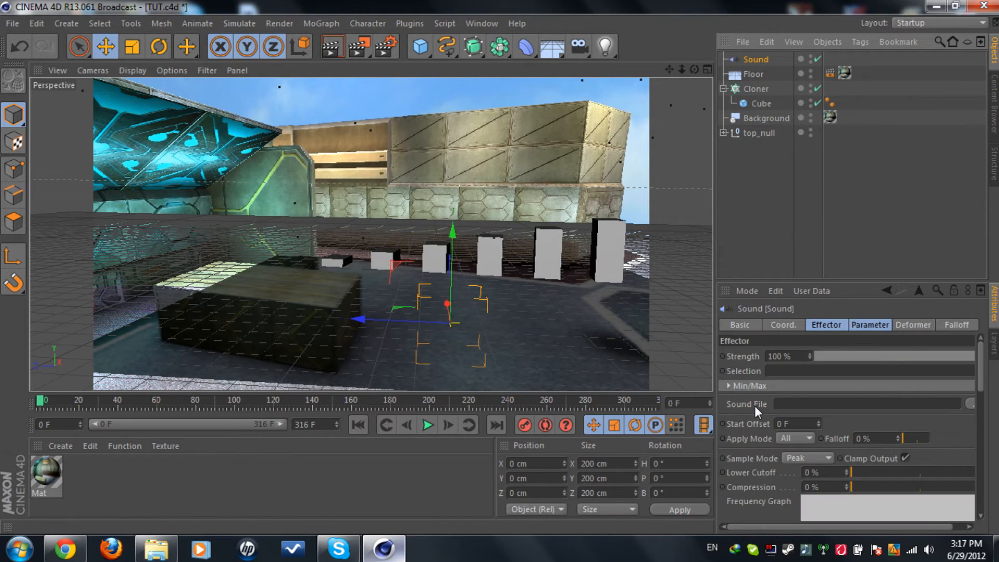
pyautogui.click(971, 404)
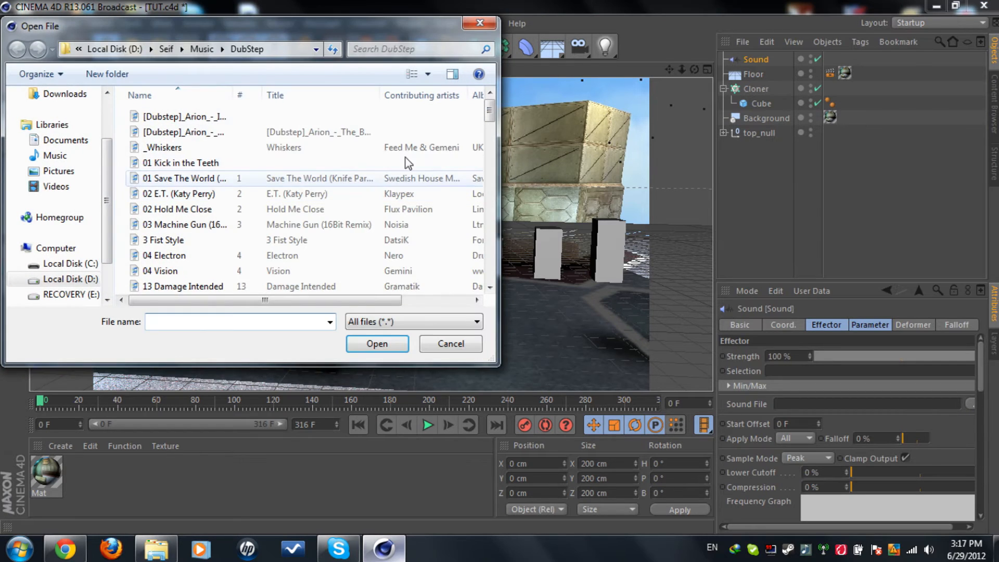
pyautogui.write('26')
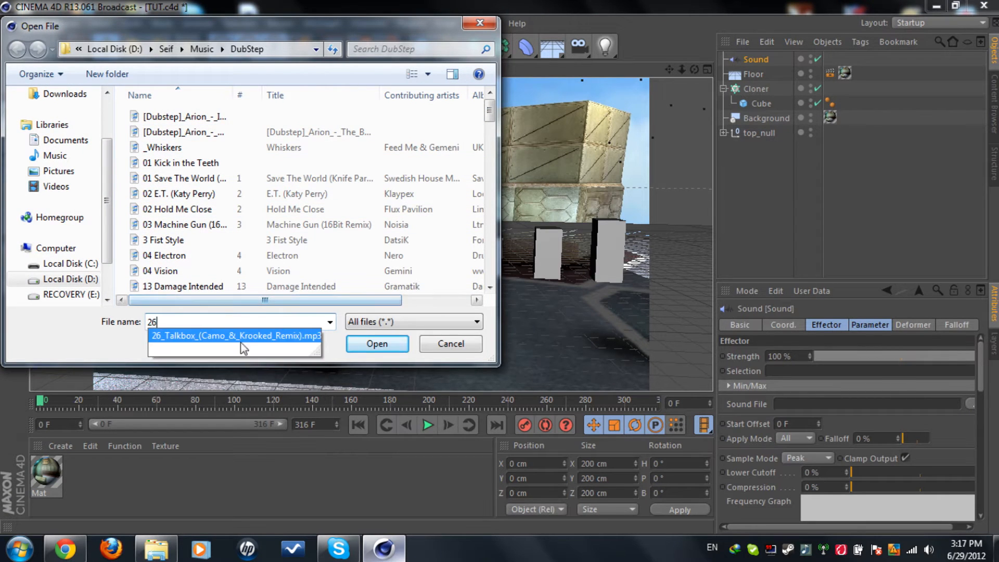
pyautogui.click(377, 344)
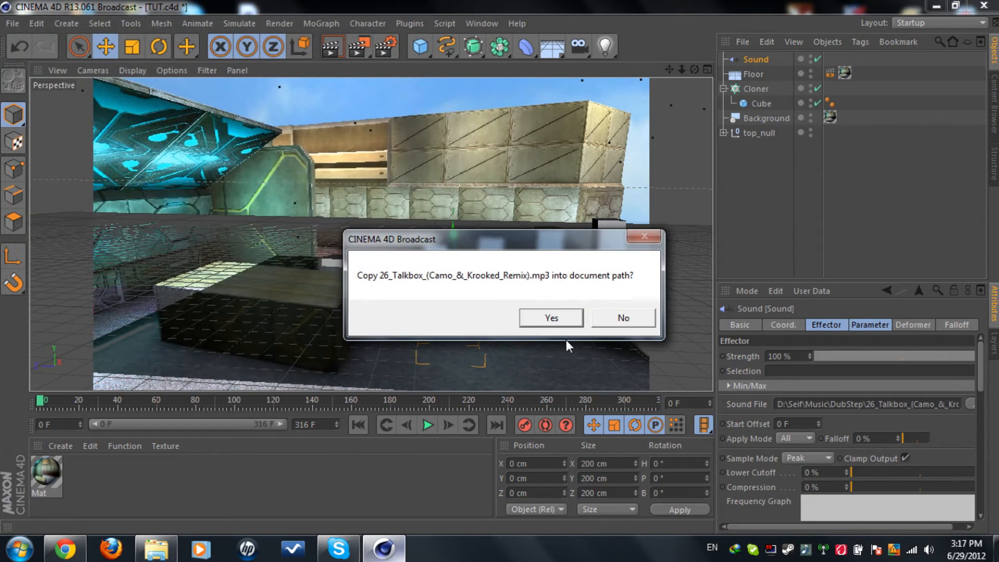
pyautogui.click(549, 317)
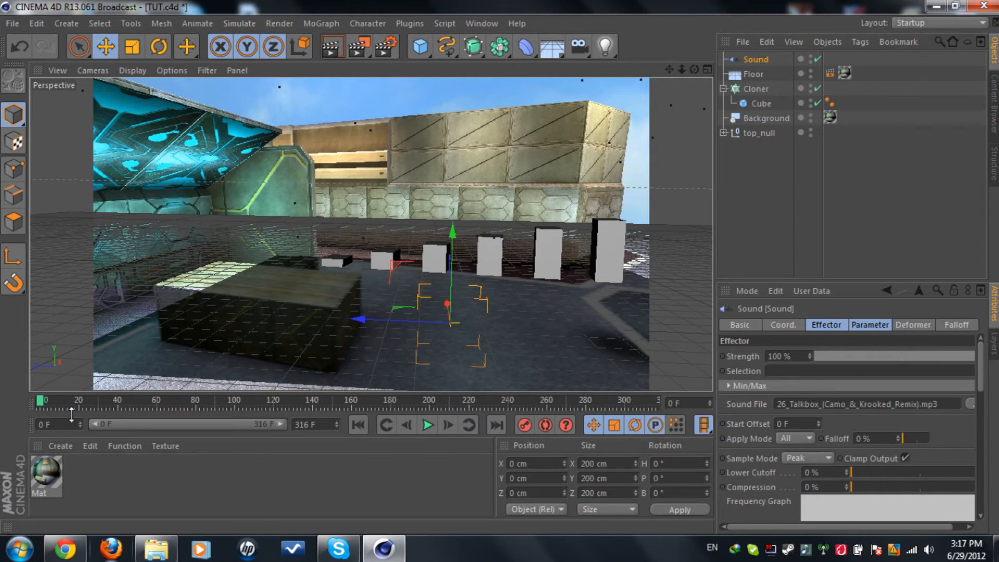
# Step: Scrub the timeline to preview the track, then return to the first frame
pyautogui.moveTo(42, 400); pyautogui.dragTo(90, 400)
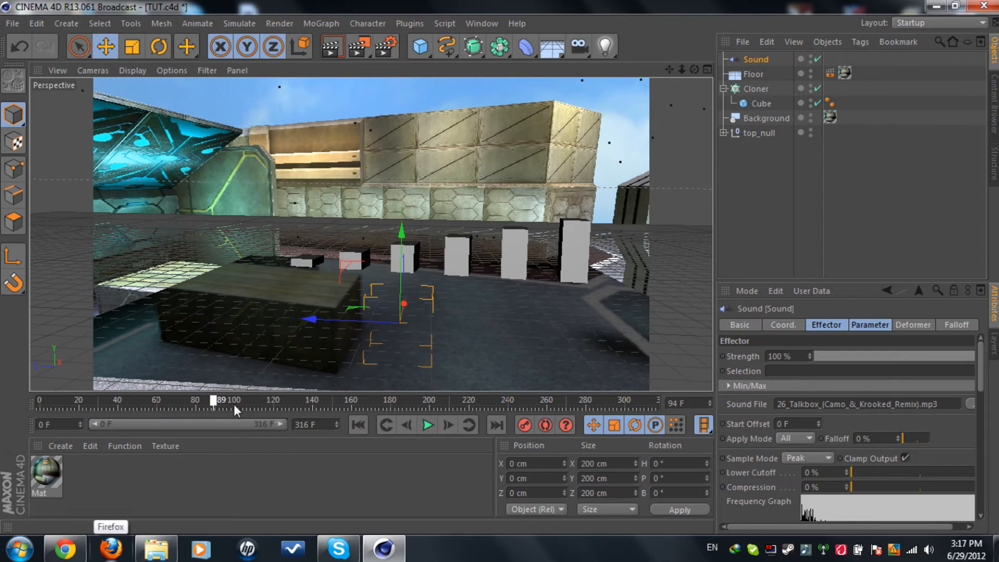
pyautogui.click(357, 425)
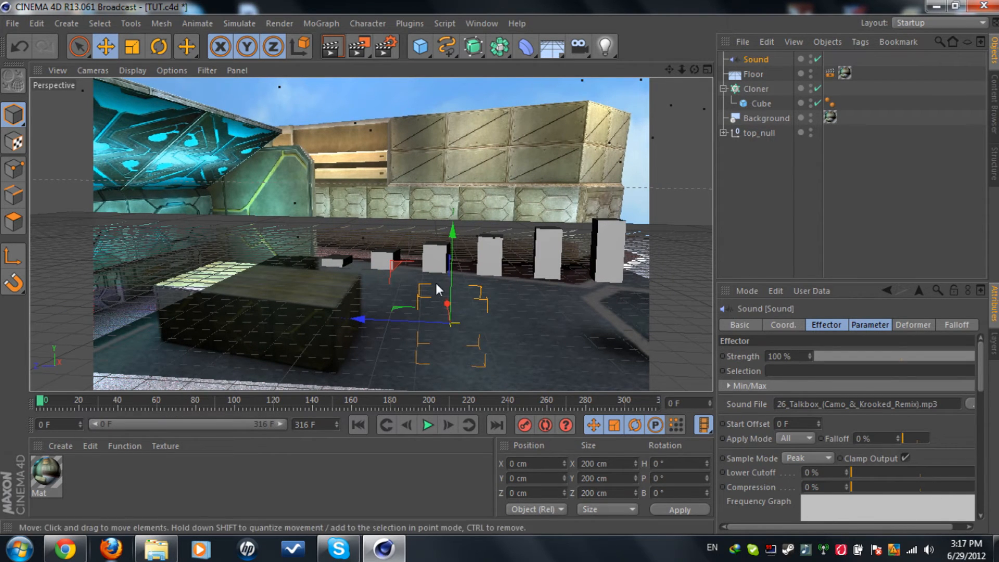
# Step: Assign the Sound effector to the cloner and set it to apply stepwise across the clones
pyautogui.click(757, 88)
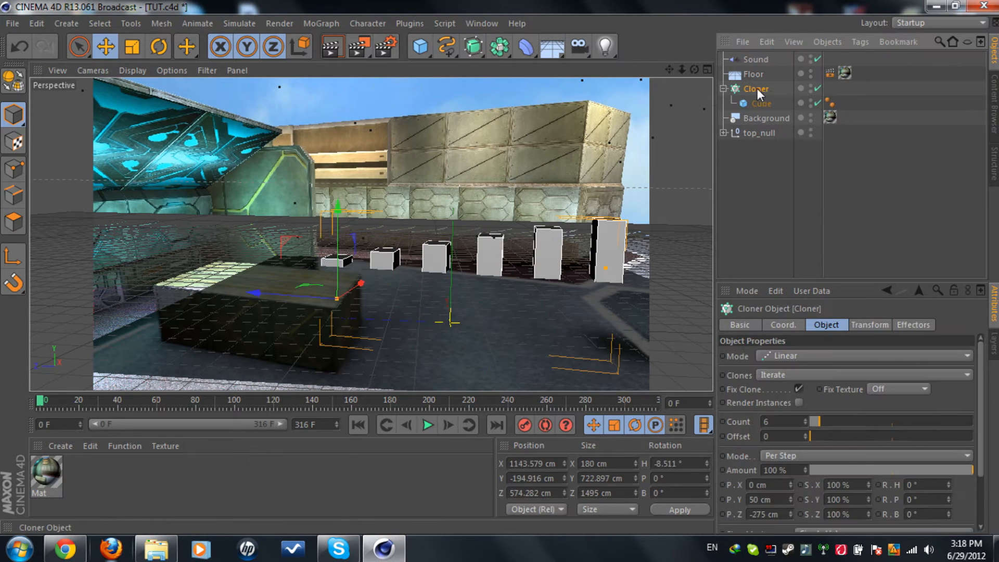
pyautogui.moveTo(937, 318)
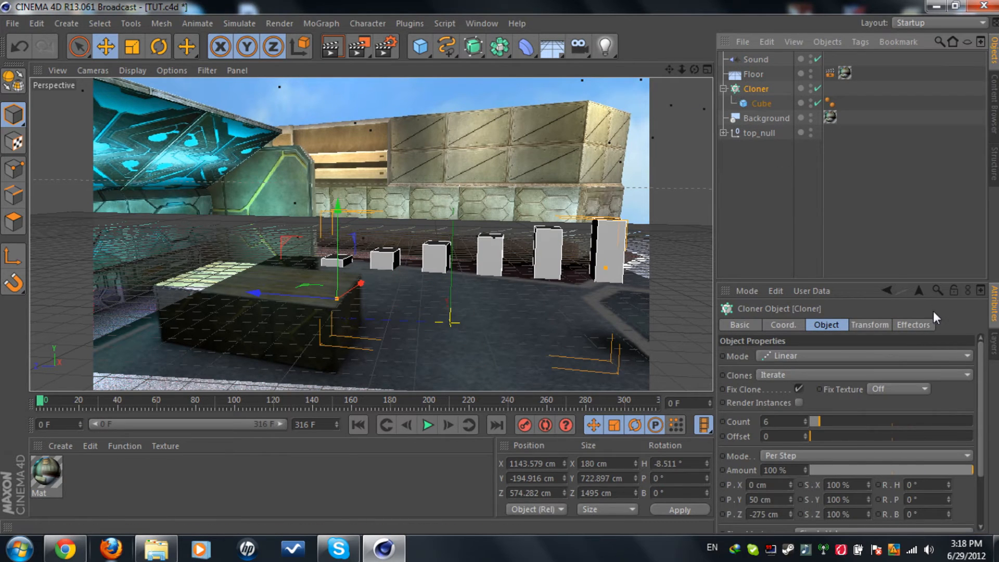
pyautogui.click(914, 325)
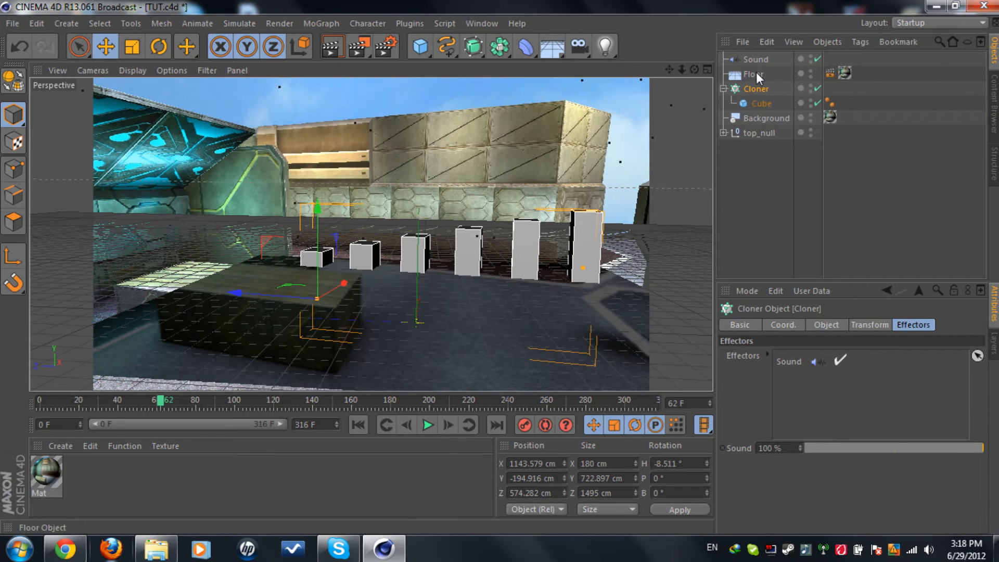
pyautogui.click(755, 59)
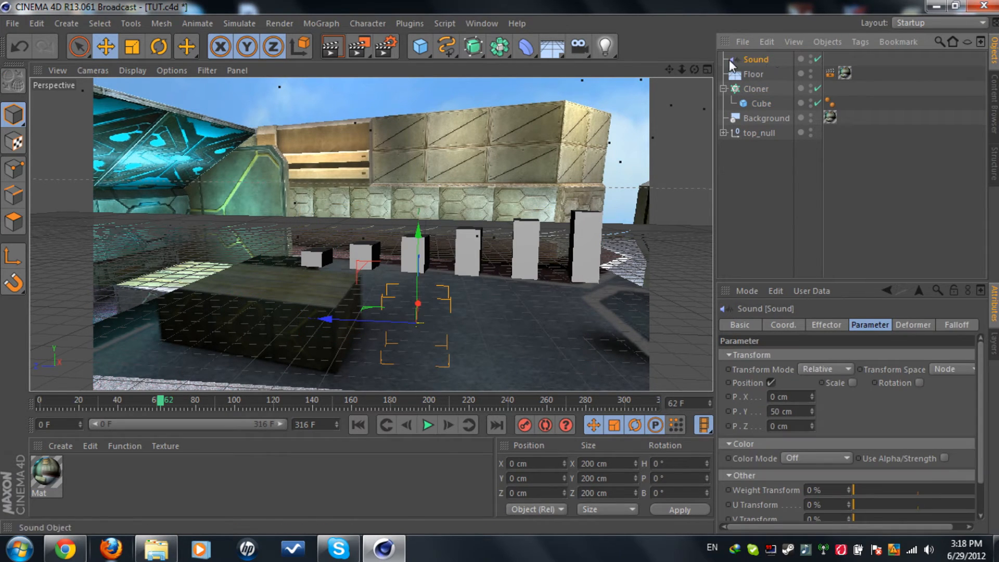
pyautogui.moveTo(810, 487)
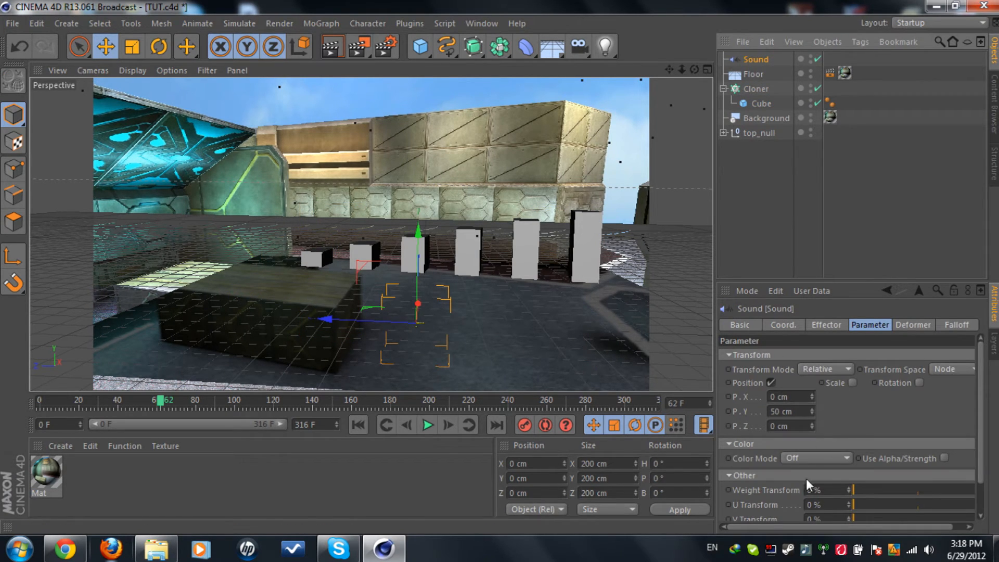
pyautogui.click(826, 324)
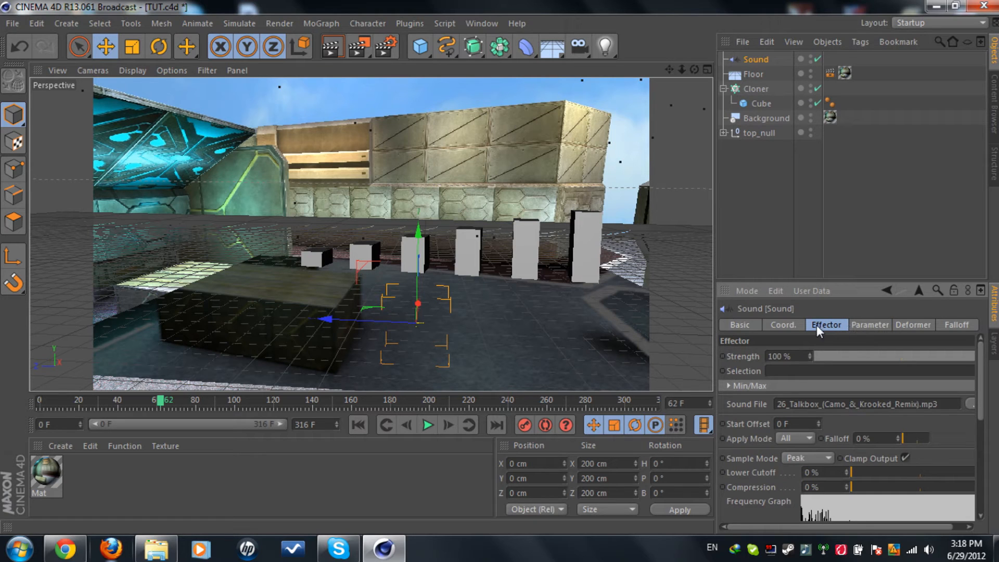
pyautogui.click(793, 438)
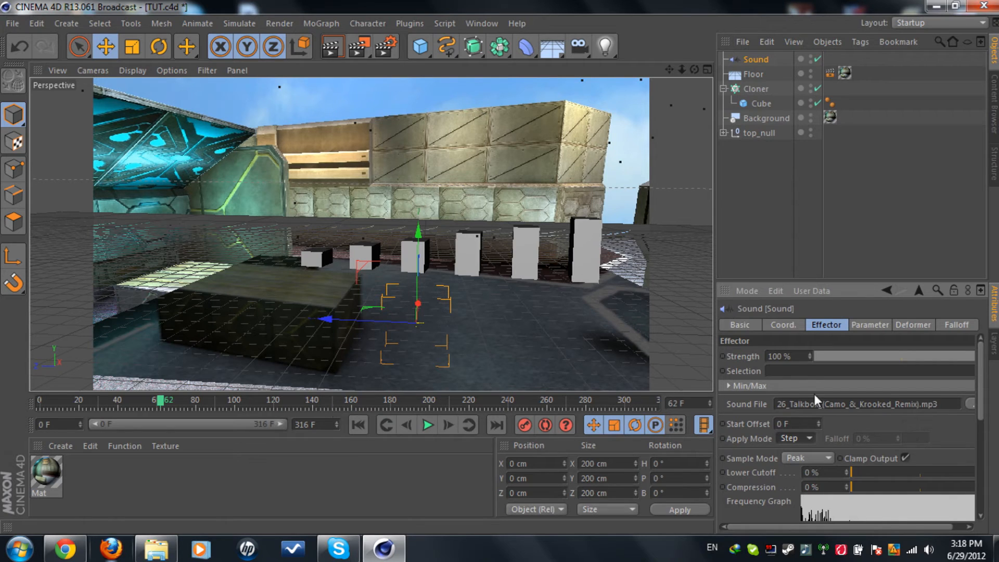
pyautogui.moveTo(104, 406)
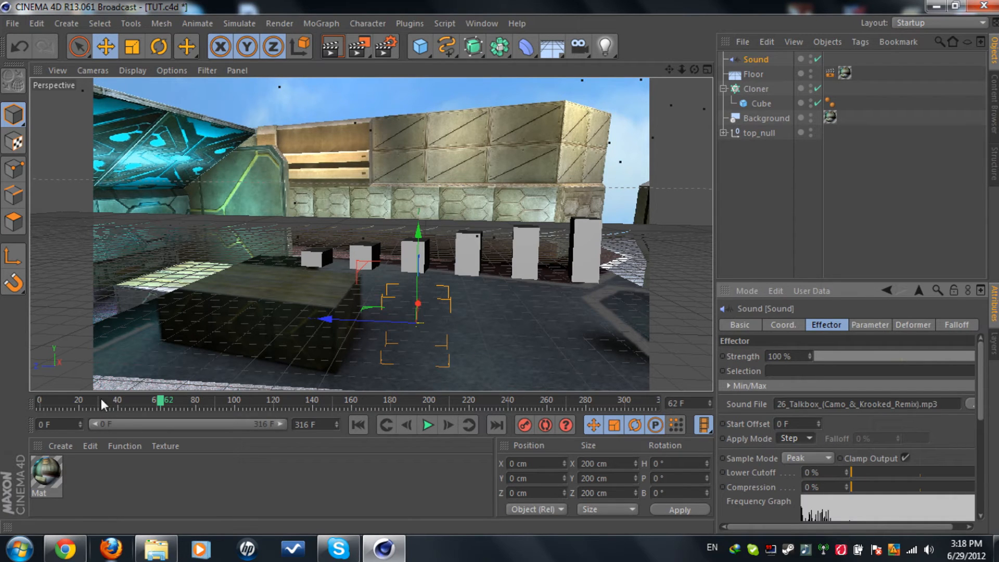
# Step: Raise the Sound effector strength to 500% and scrub the timeline to preview the cubes bouncing
pyautogui.moveTo(162, 399); pyautogui.dragTo(148, 399)
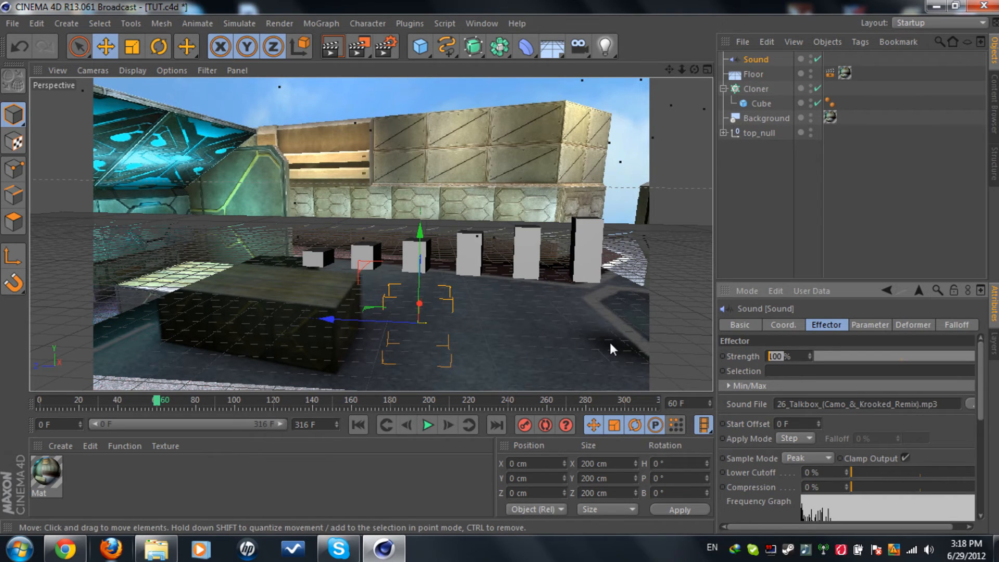
pyautogui.write('500')
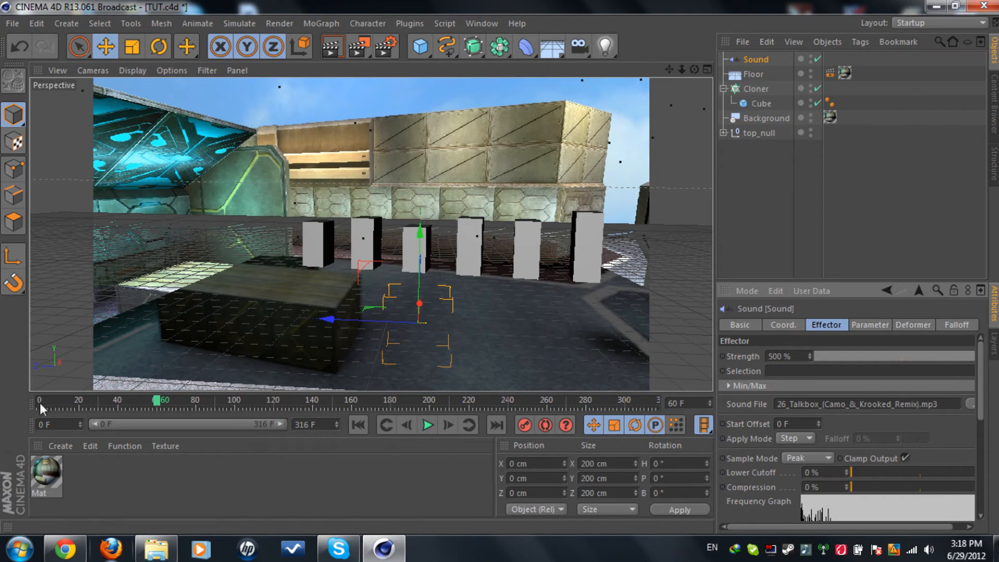
pyautogui.moveTo(156, 400); pyautogui.dragTo(68, 399)
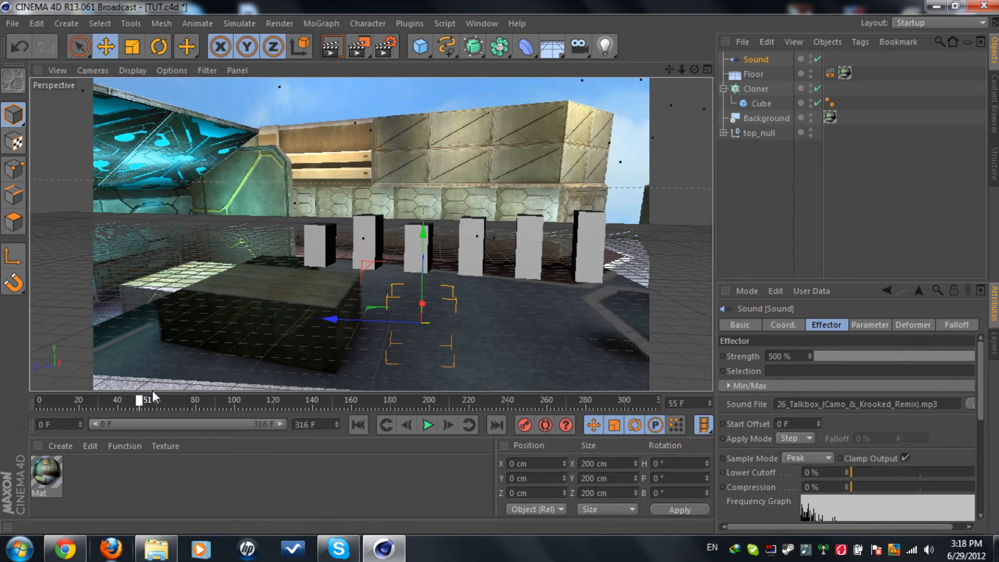
pyautogui.moveTo(139, 400); pyautogui.dragTo(261, 399)
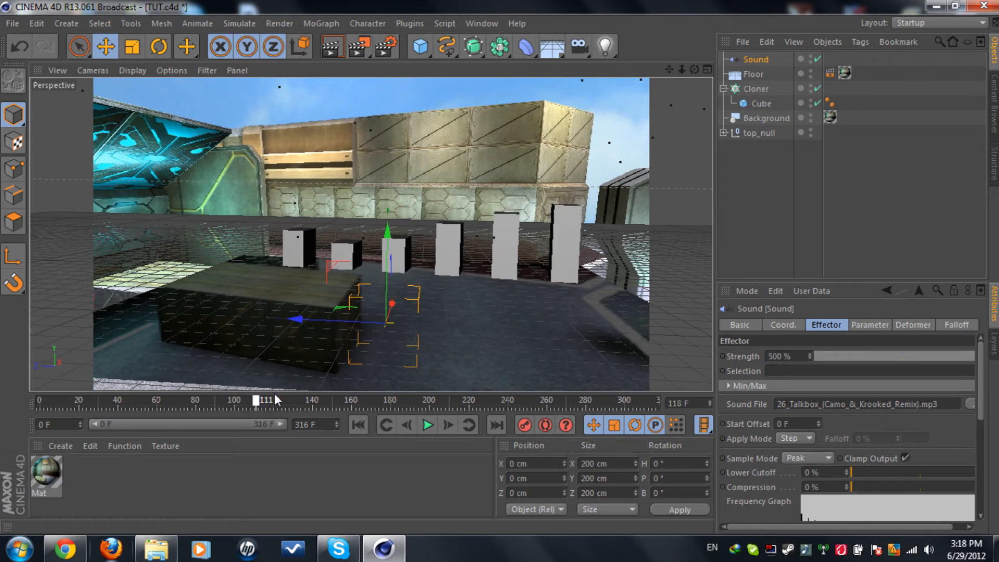
pyautogui.moveTo(261, 400); pyautogui.dragTo(328, 400)
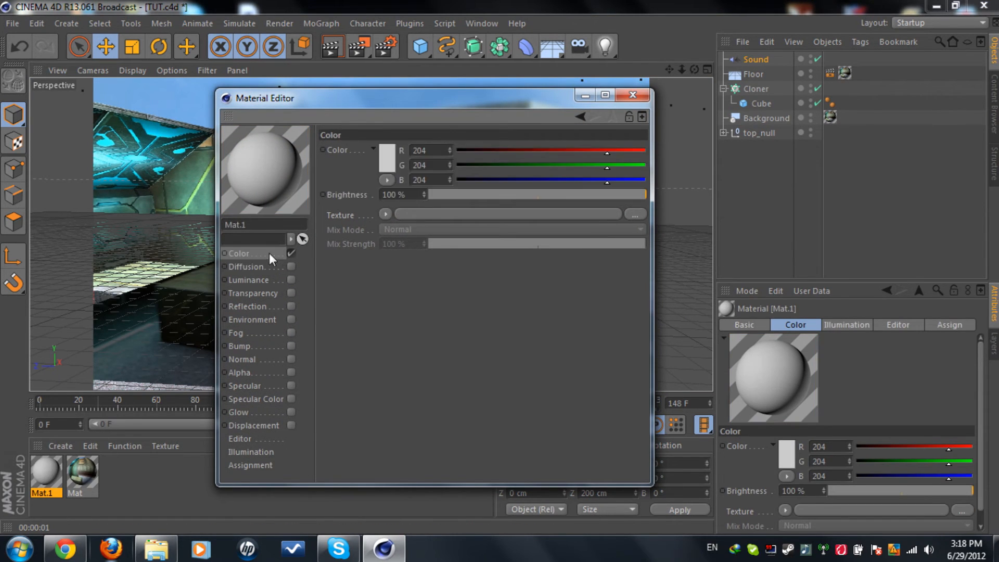
# Step: Make Mat.1 green with a Fresnel reflection at 20% brightness and glow enabled
pyautogui.click(388, 149)
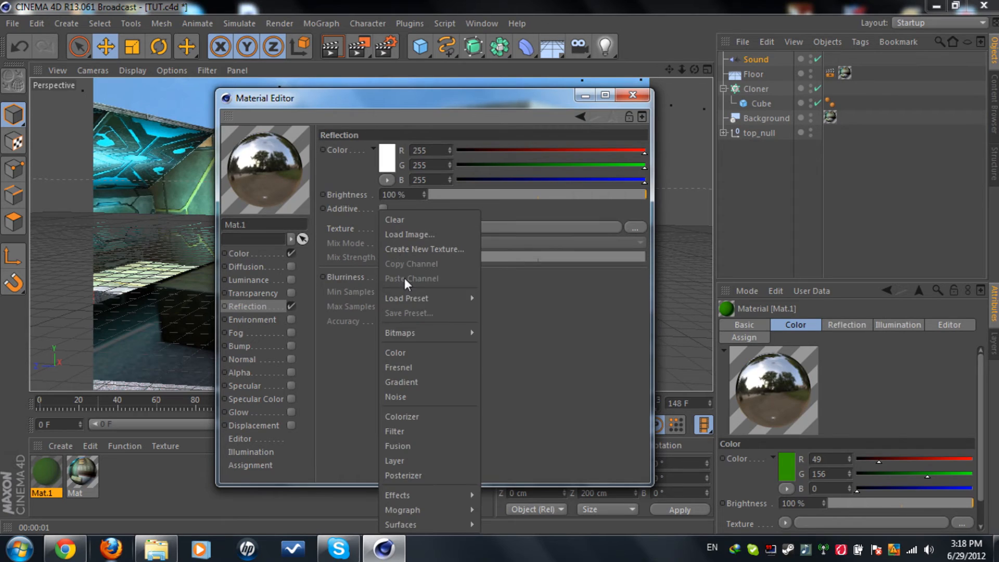
pyautogui.click(399, 367)
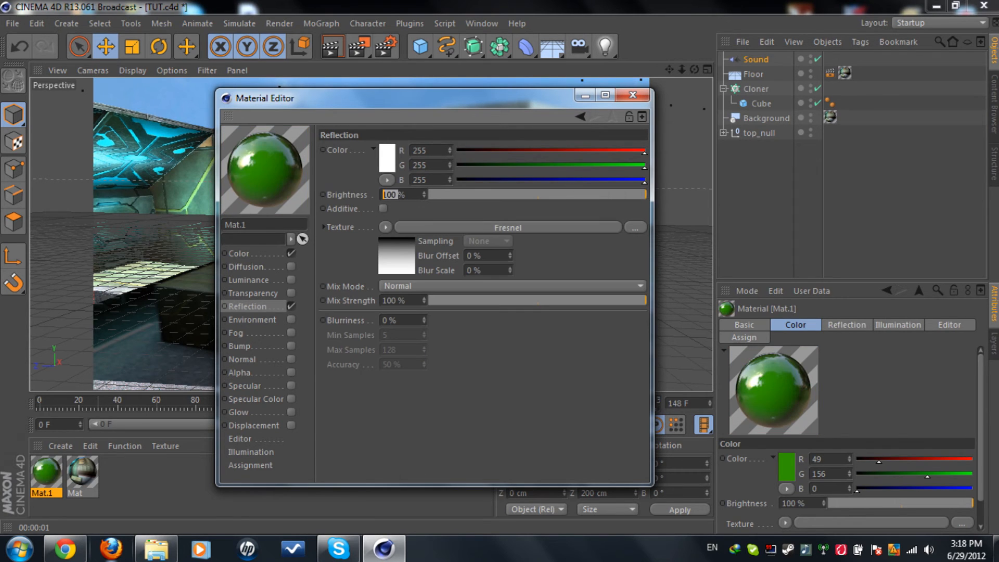
pyautogui.write('20')
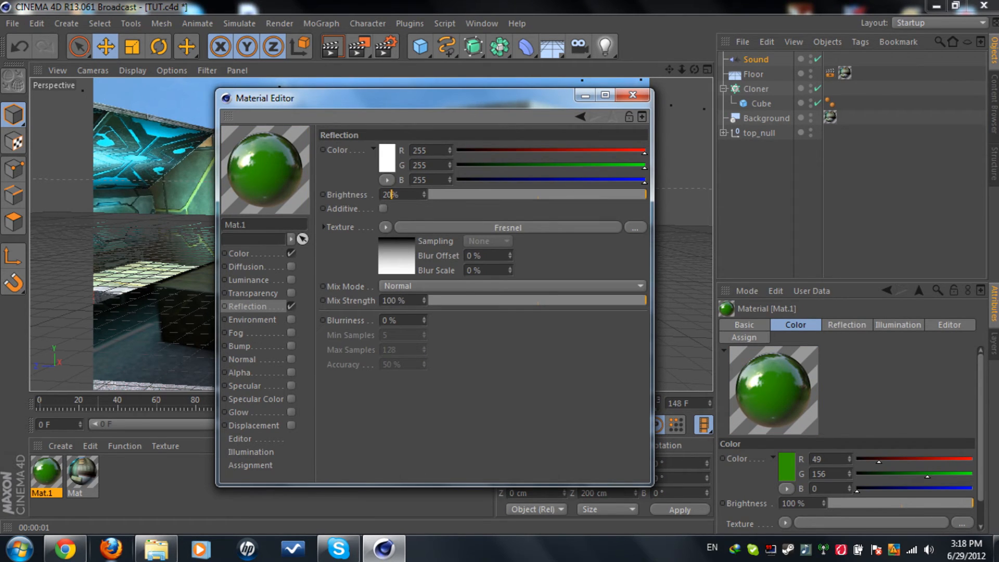
pyautogui.click(239, 412)
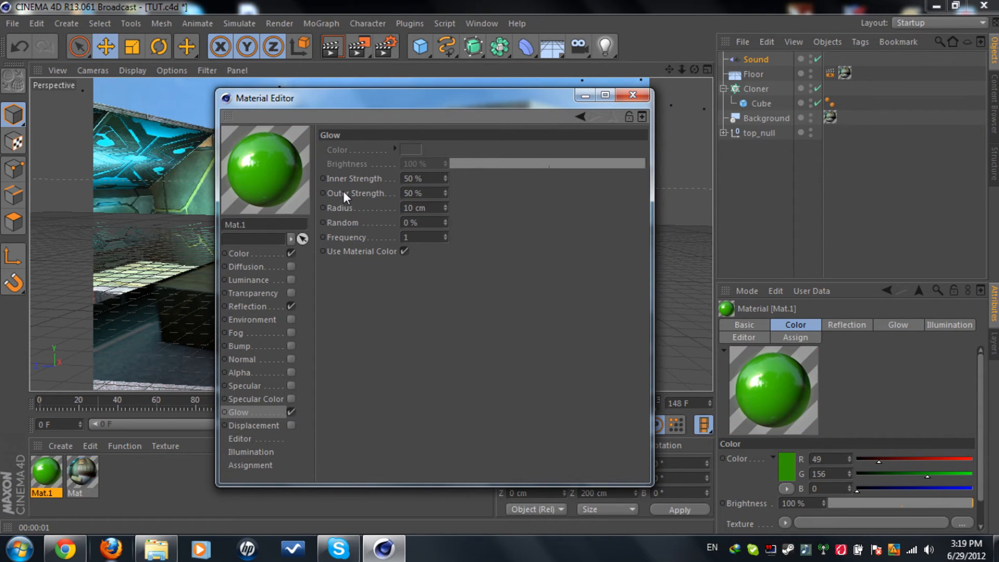
pyautogui.click(632, 95)
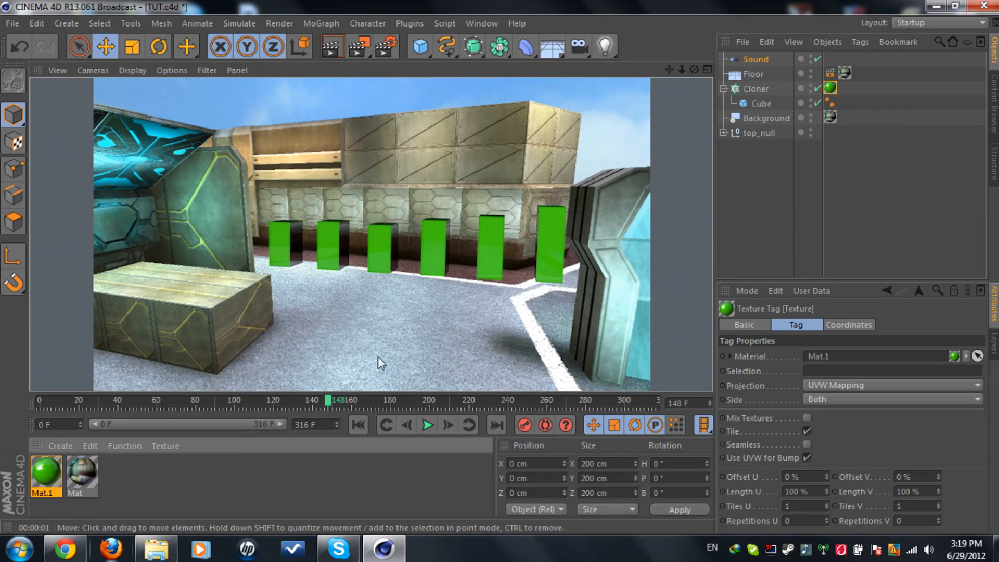
pyautogui.moveTo(550, 25)
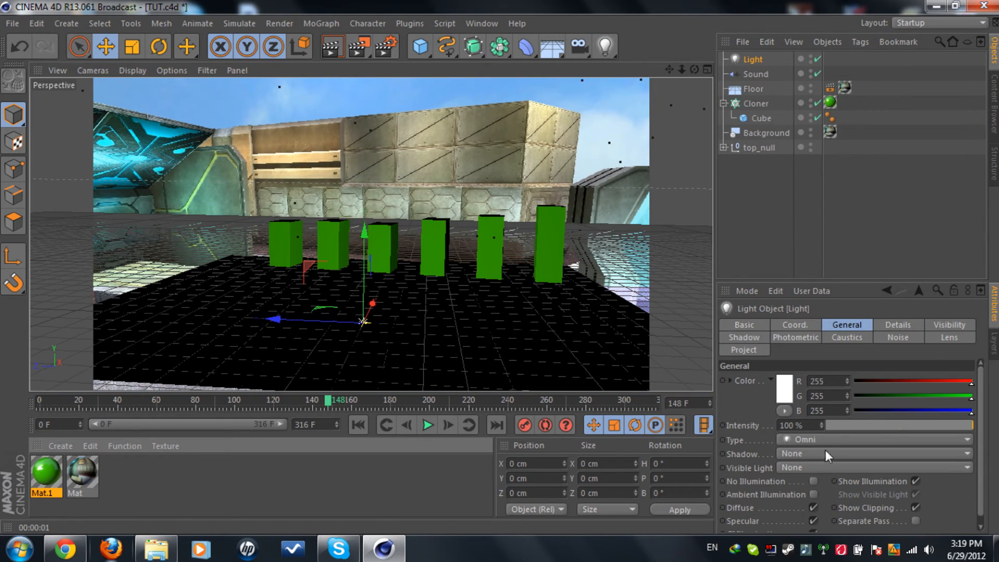
# Step: Set the light's shadow to Shadow Maps (Soft) and raise it high behind the cube row
pyautogui.click(872, 453)
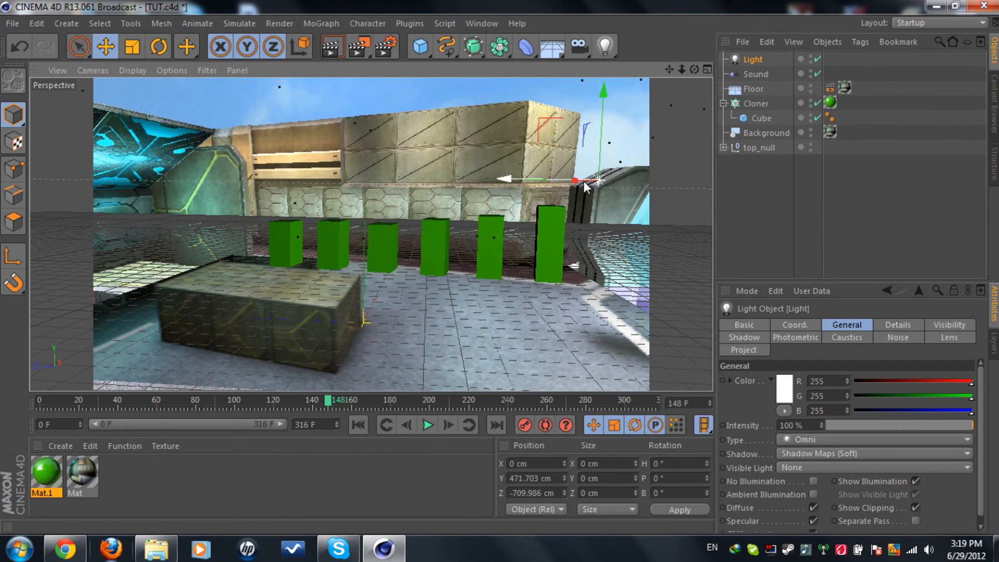
pyautogui.click(743, 337)
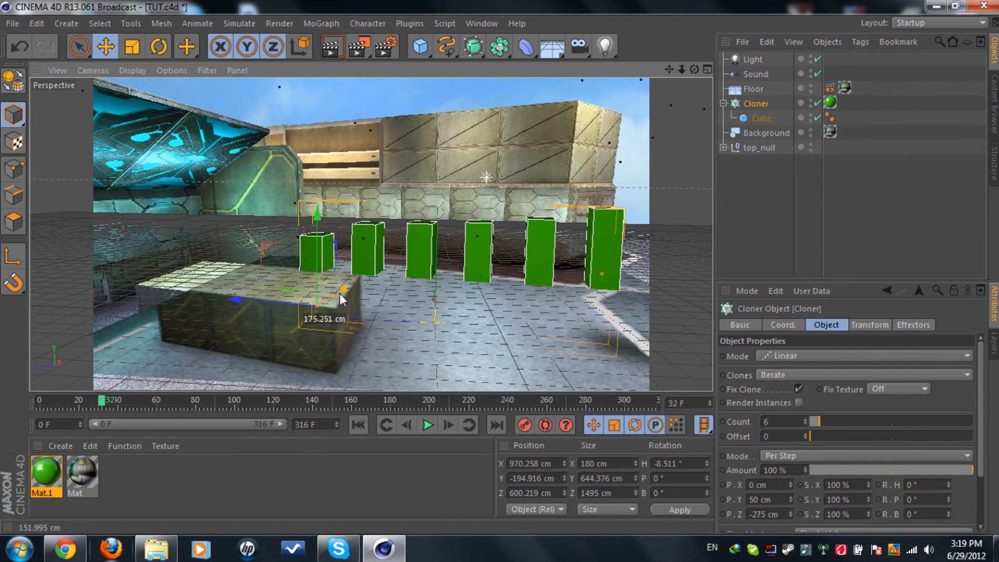
# Step: Widen the spacing between the cloned cubes using the Cloner's handle
pyautogui.moveTo(345, 300); pyautogui.dragTo(223, 357)
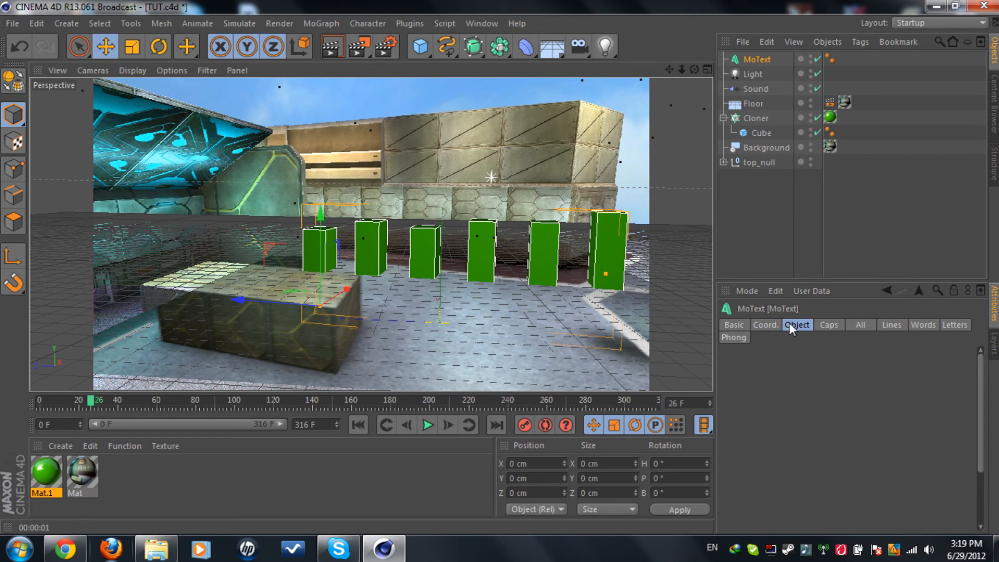
# Step: Set the MoText to read RECON, rotated H -85°, thicker, and textured with green Mat.1
pyautogui.click(797, 324)
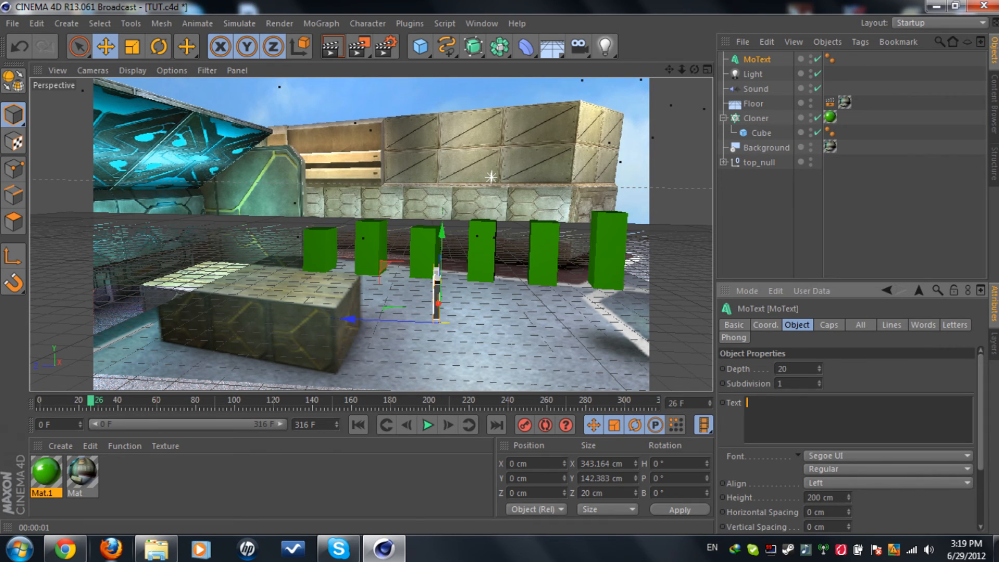
pyautogui.click(765, 325)
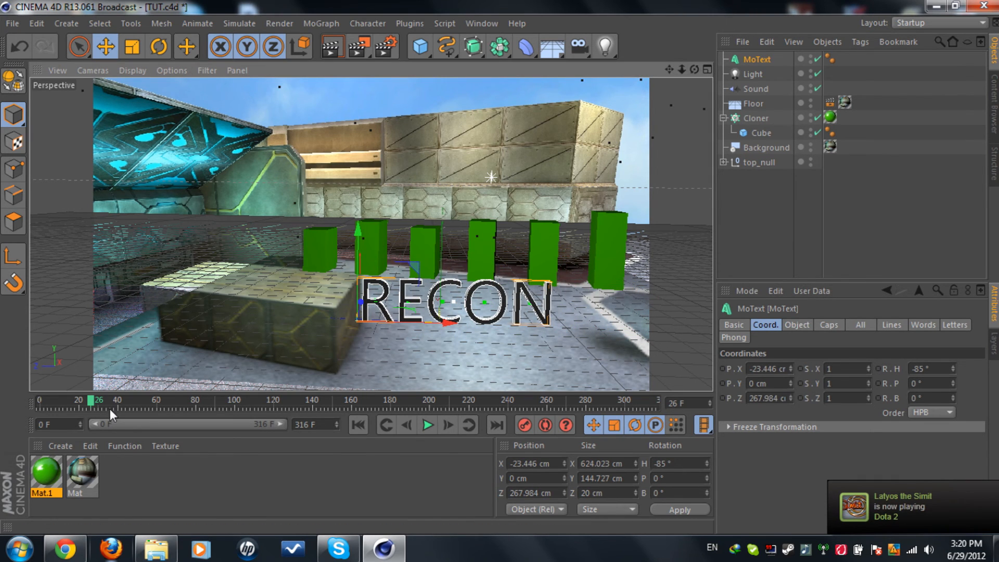
pyautogui.click(797, 325)
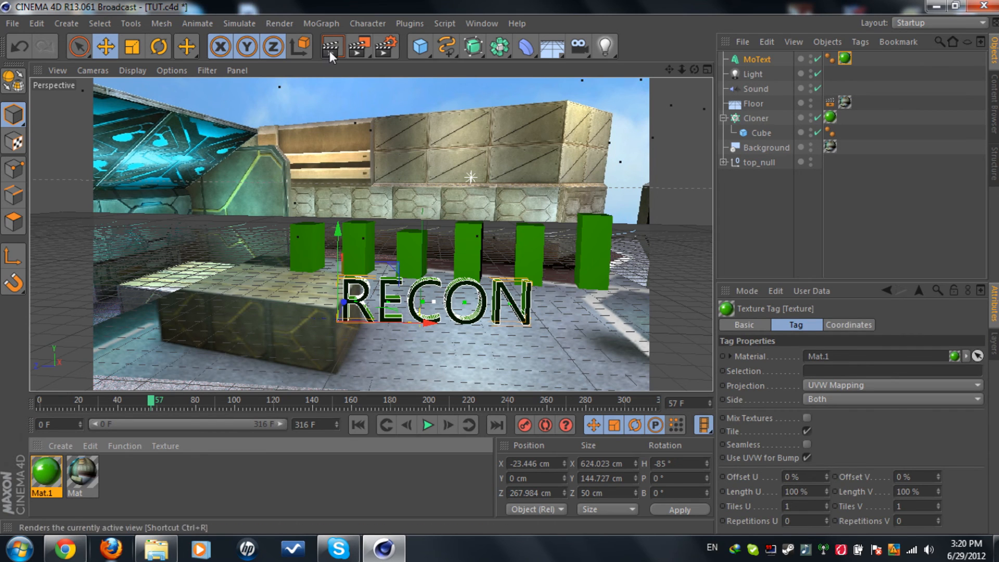
# Step: Render the active view, then scrub toward frame 294 and check the green bars and RECON text
pyautogui.click(331, 46)
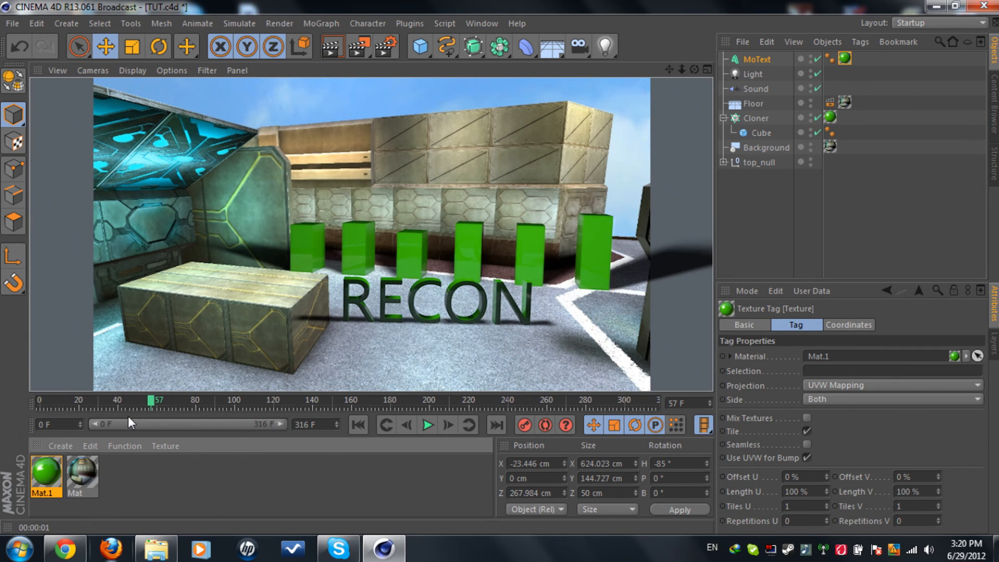
pyautogui.moveTo(210, 407)
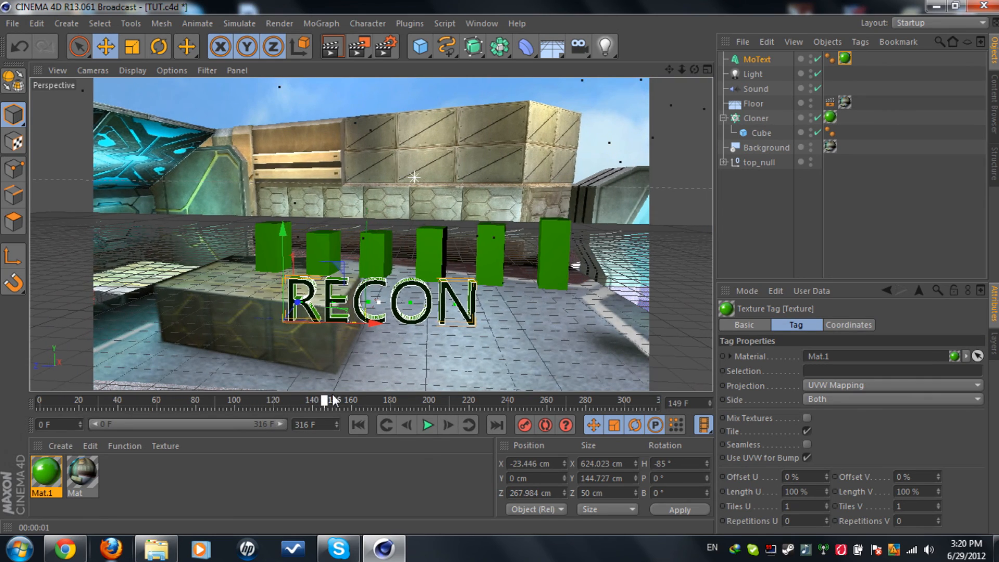
pyautogui.moveTo(326, 400); pyautogui.dragTo(454, 399)
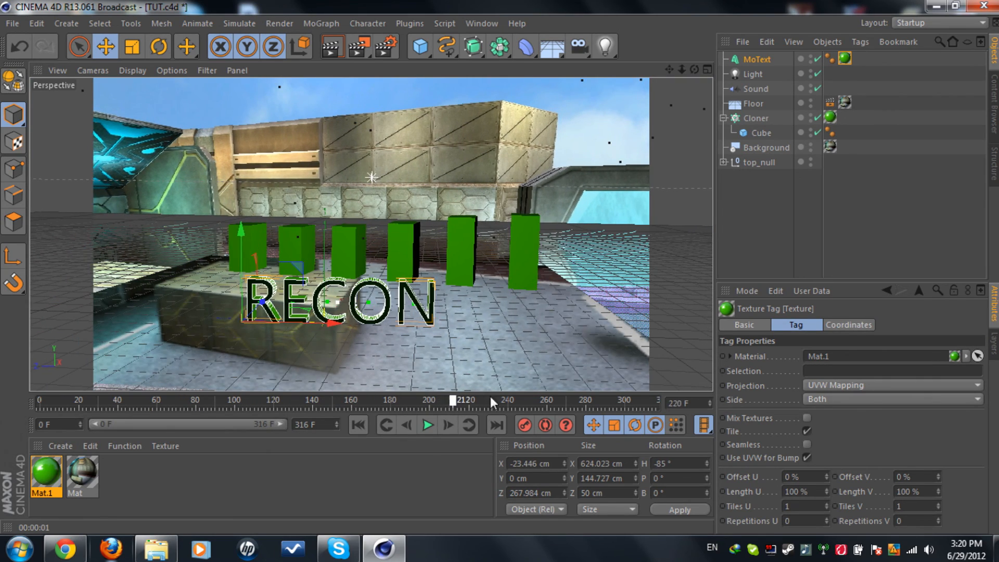
pyautogui.moveTo(454, 400); pyautogui.dragTo(595, 400)
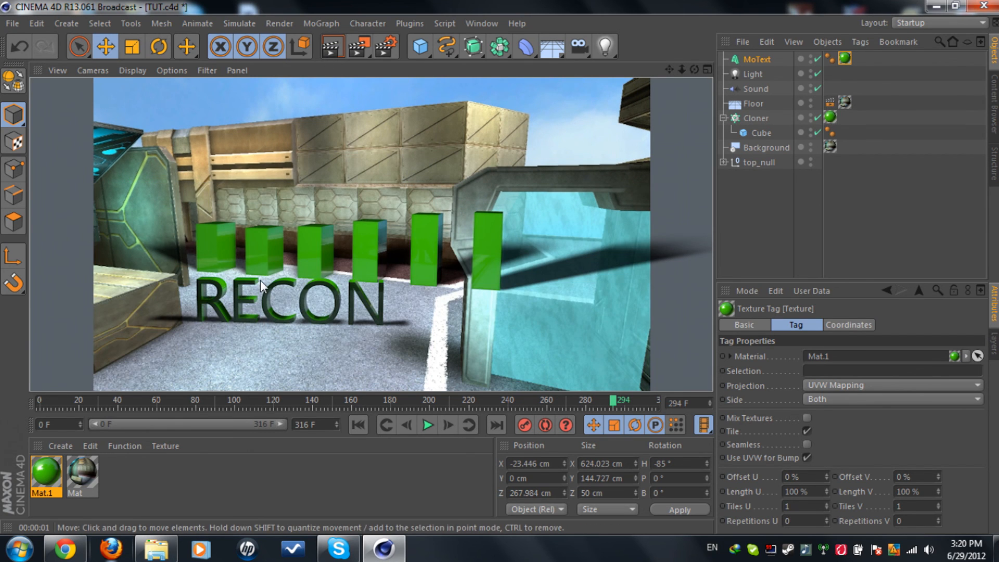
pyautogui.moveTo(399, 292)
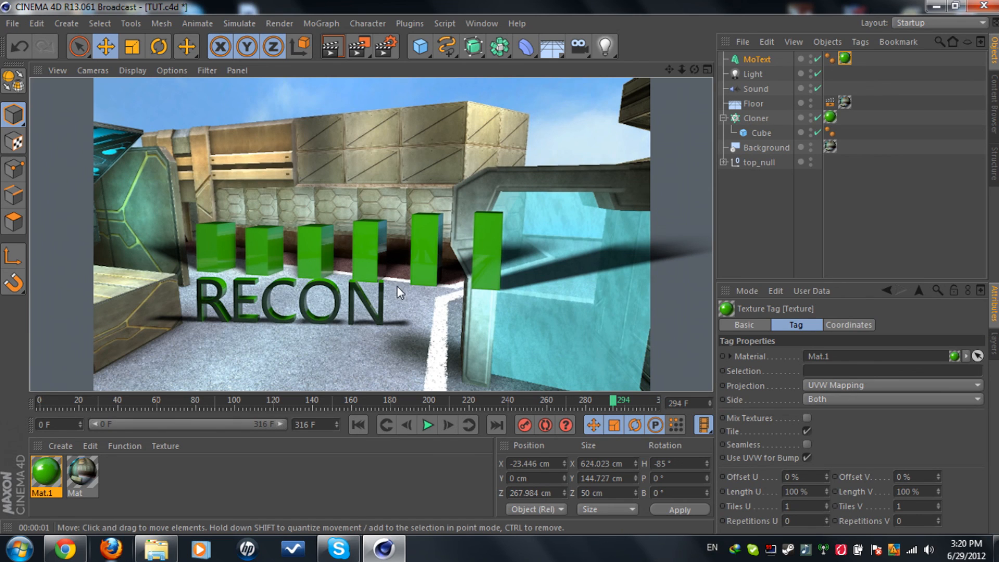